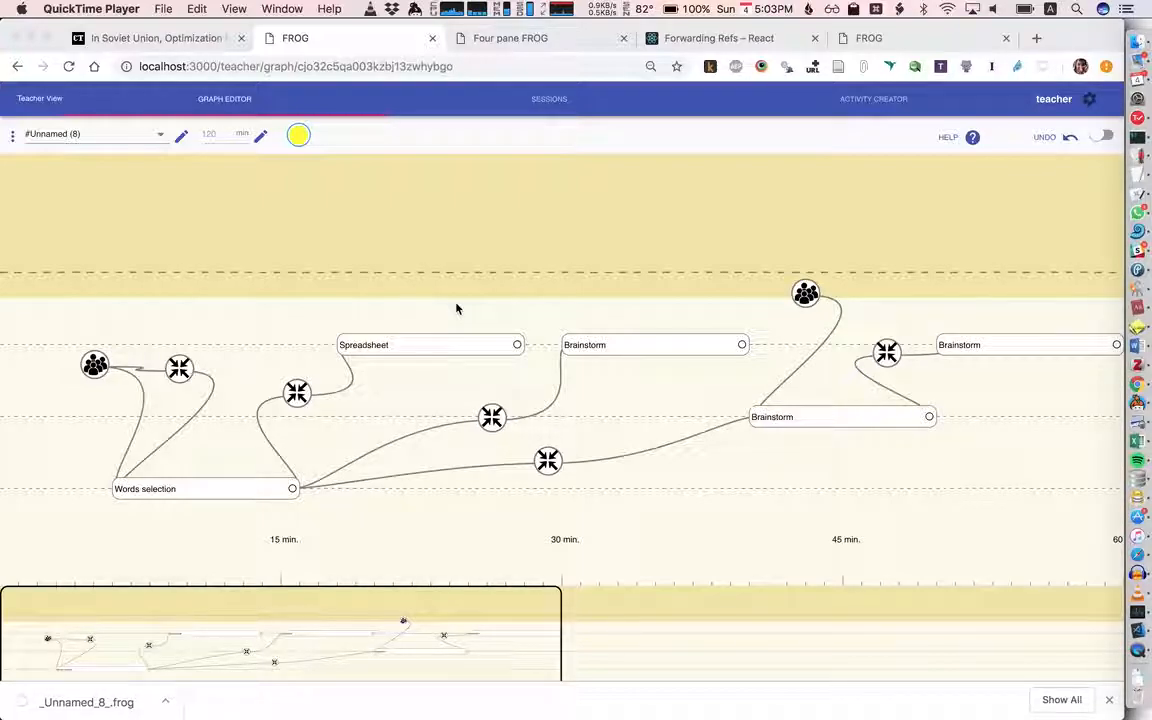
mouse_move(472, 461)
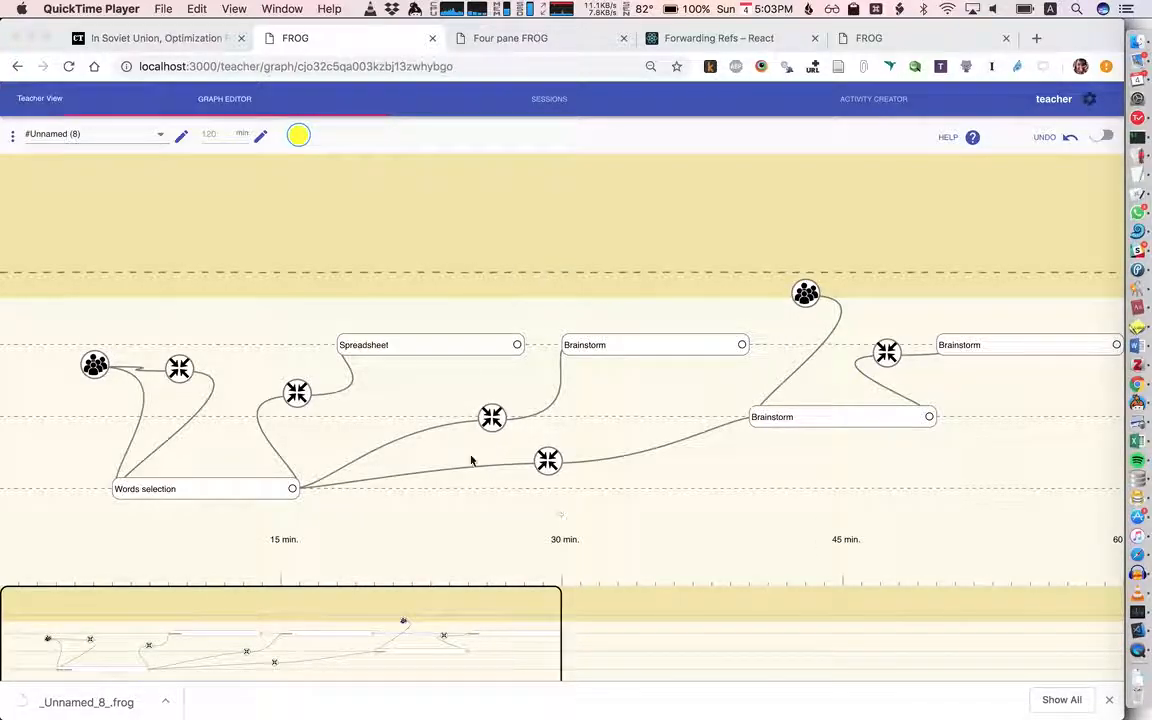
mouse_move(450, 354)
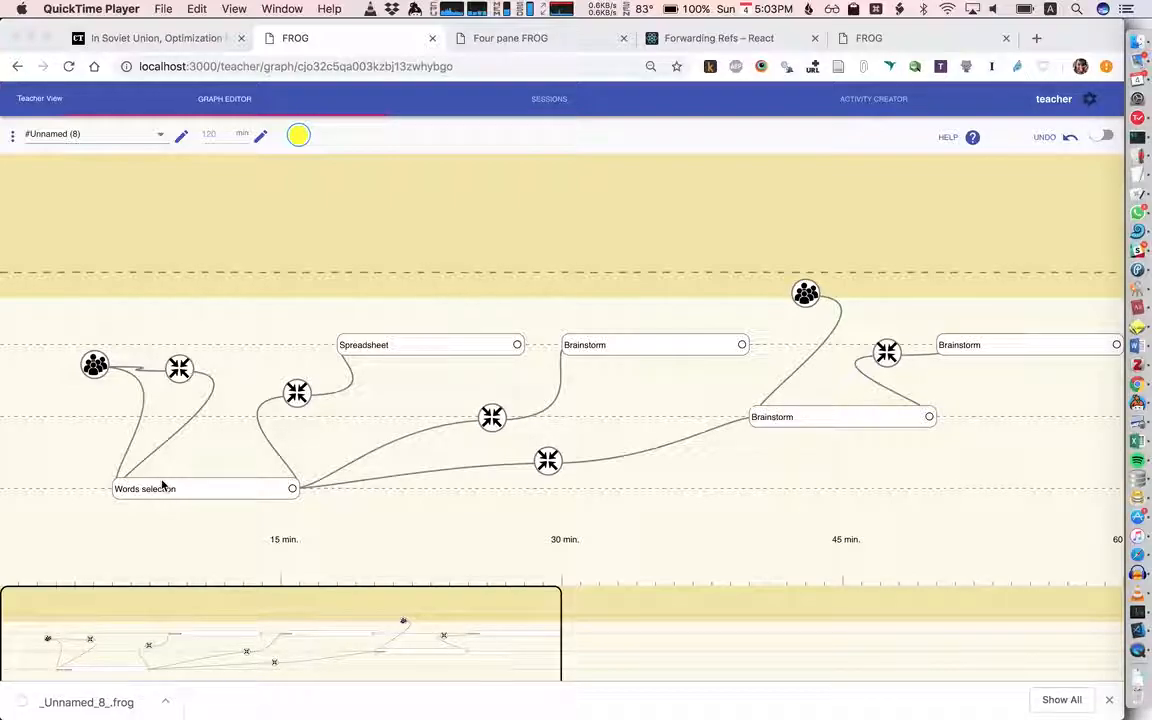
mouse_move(178, 437)
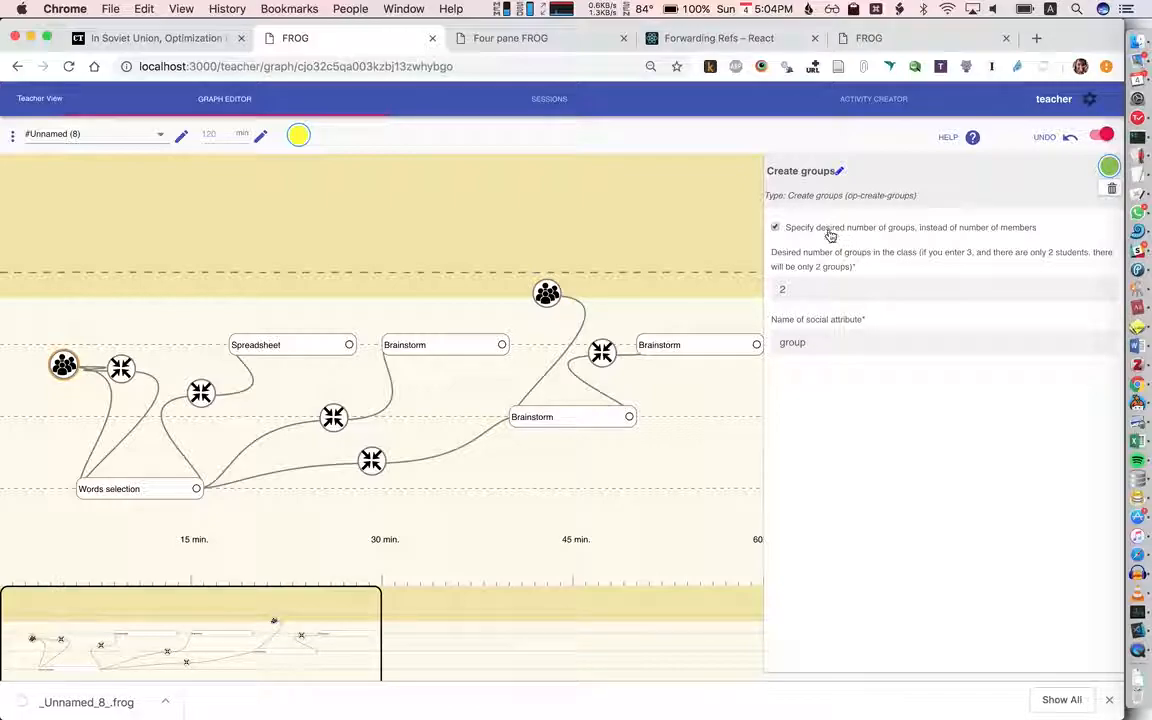
mouse_move(912, 233)
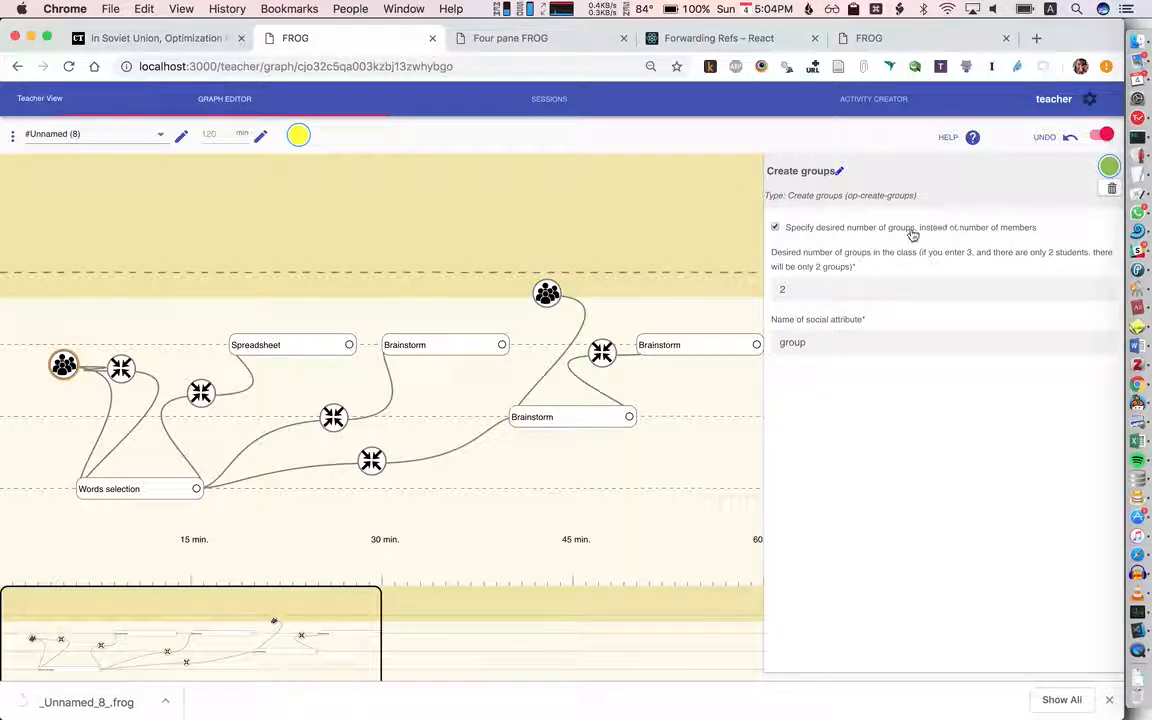
mouse_move(824, 230)
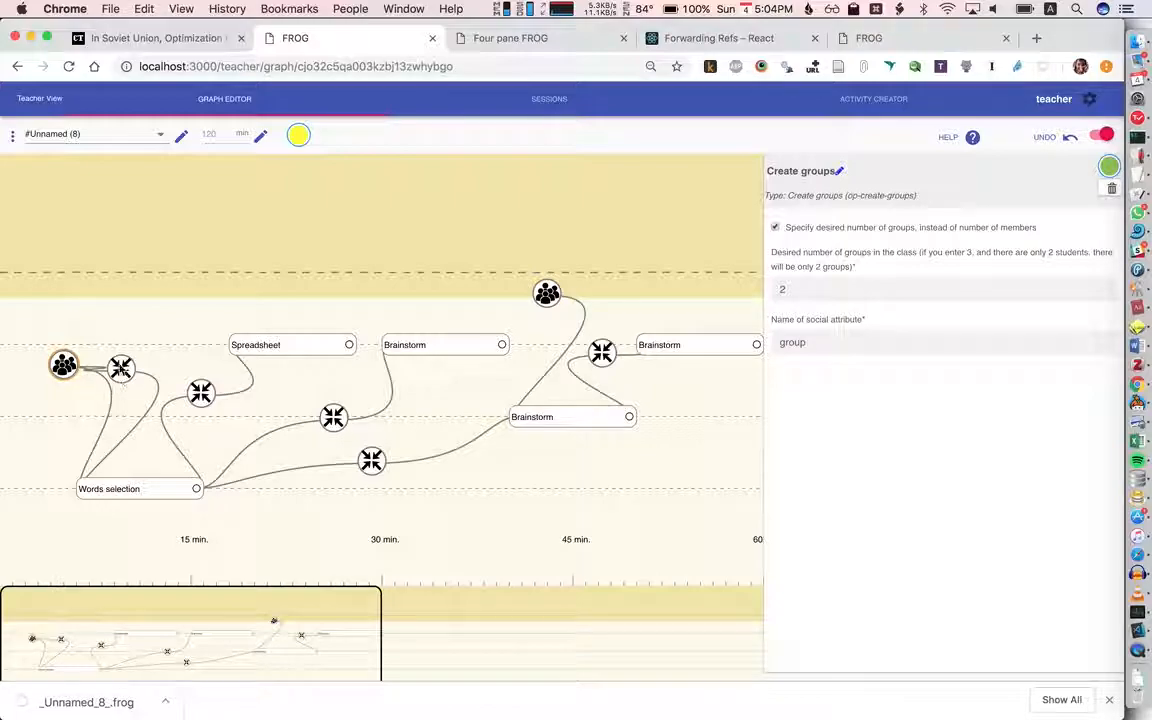
Step: Open the Social->config operator showing grouping 'group', key 'text', and per-group texts 1 and 2
click(120, 367)
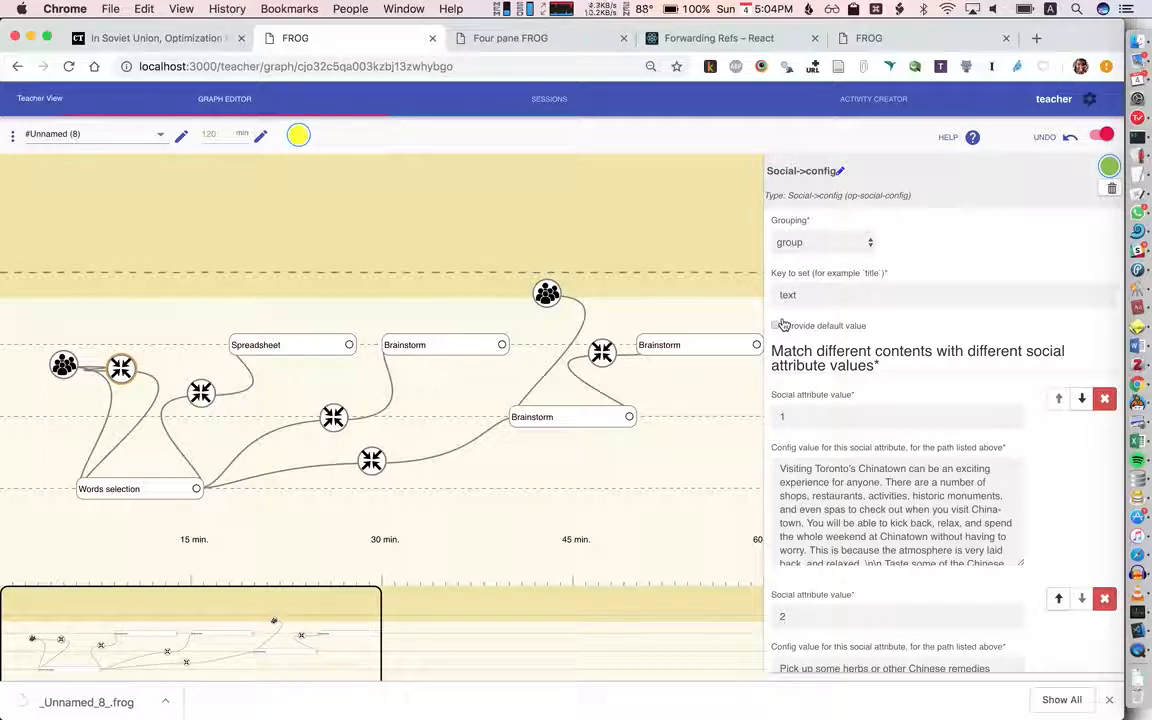
click(814, 295)
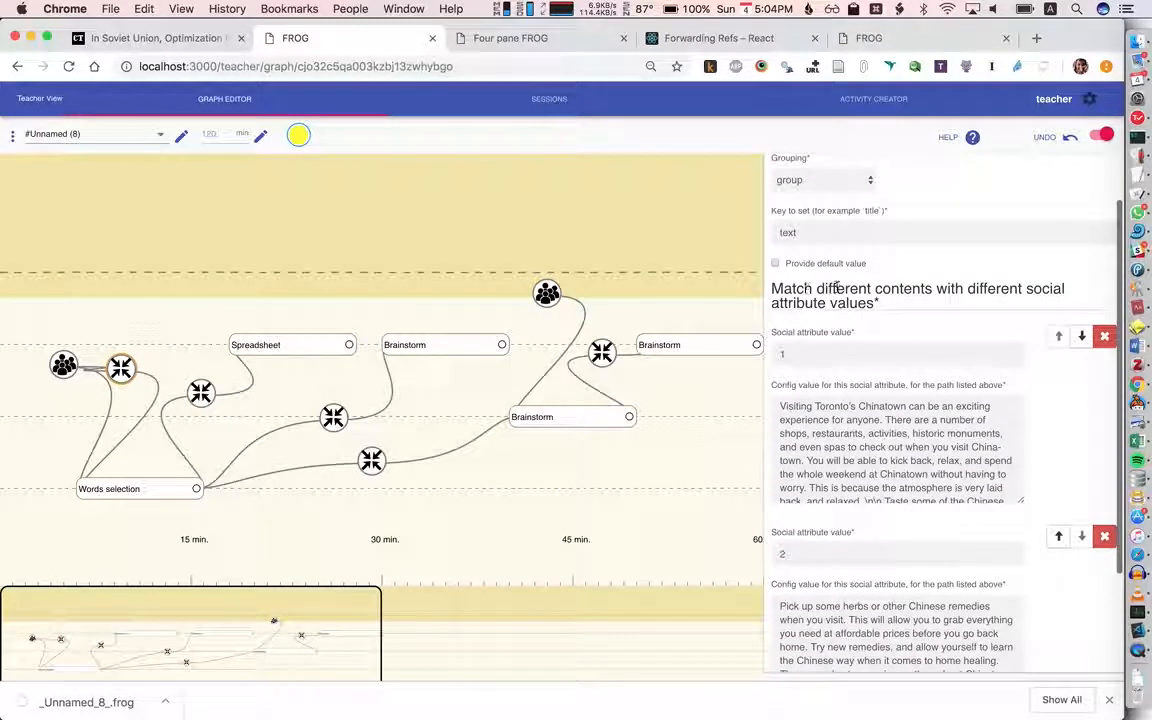
scroll(down, 3)
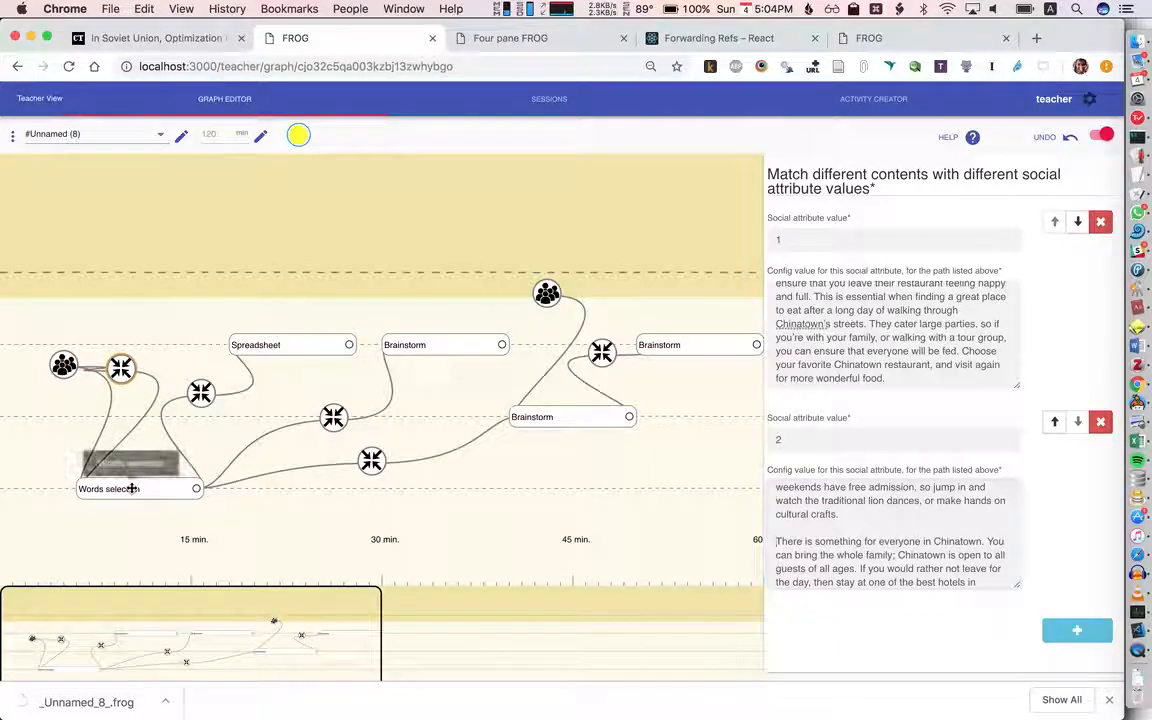
Step: Open the Words selection activity and scroll through its Chinatown text and highlighting options
click(120, 488)
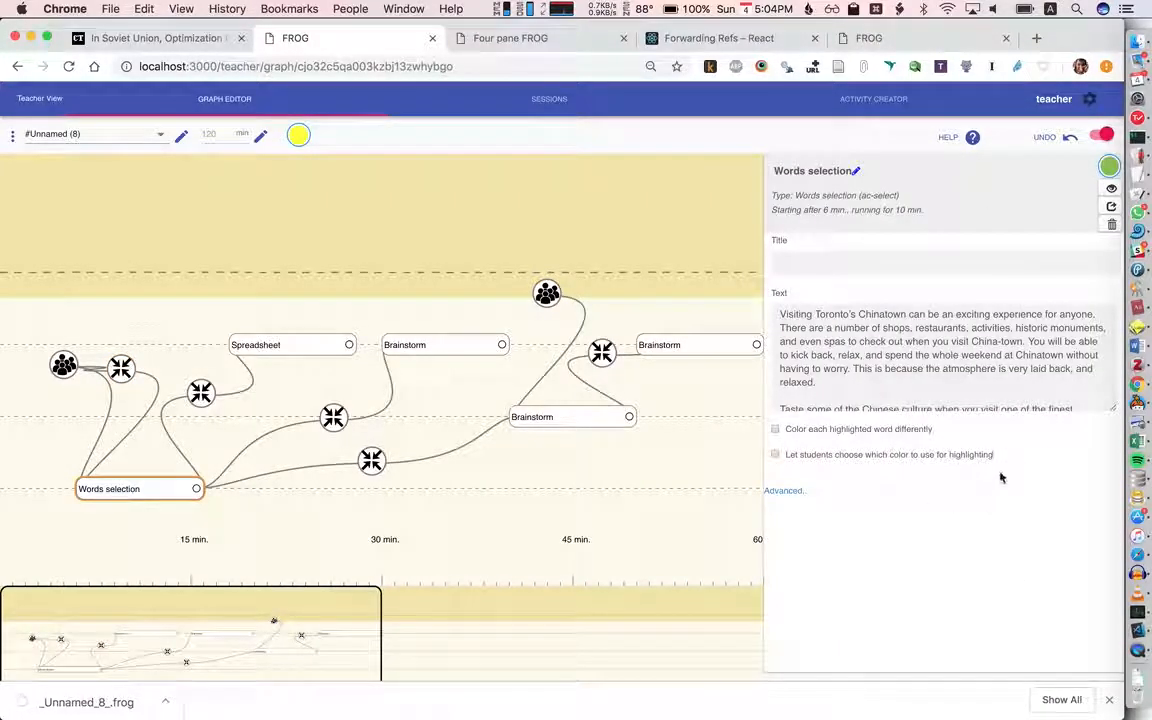
mouse_move(802, 284)
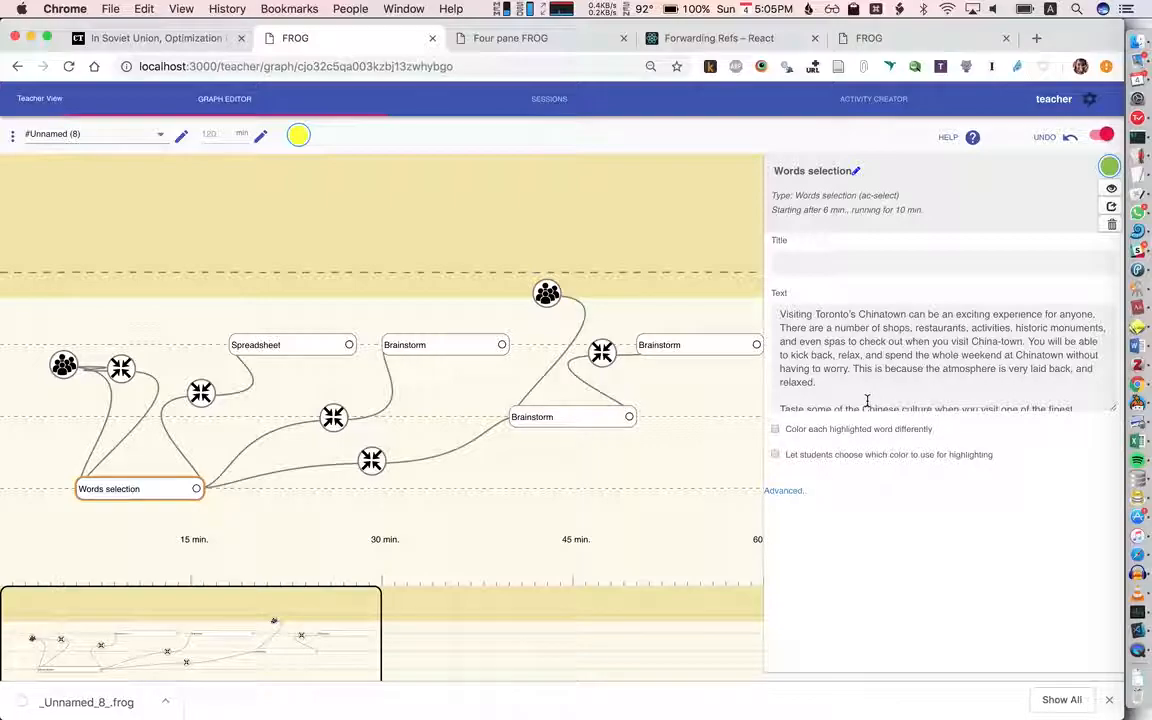
scroll(down, 3)
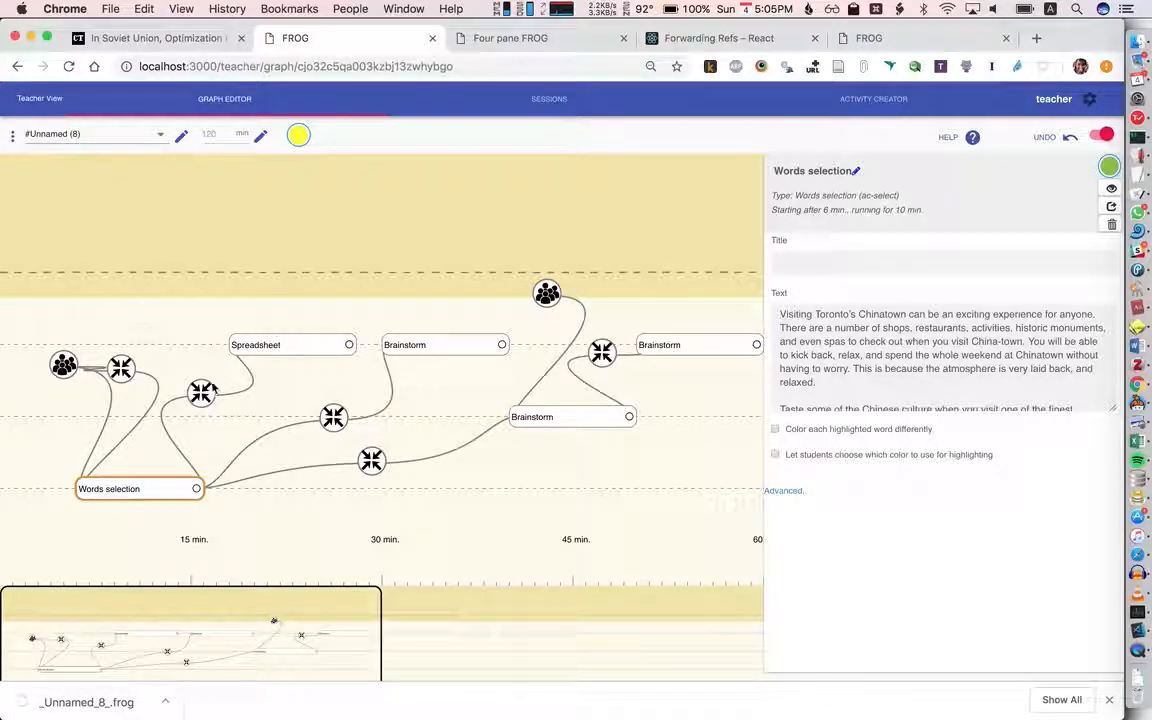
Step: Open the Aggregate operator between Words selection and Spreadsheet to view its deduplication option
click(200, 392)
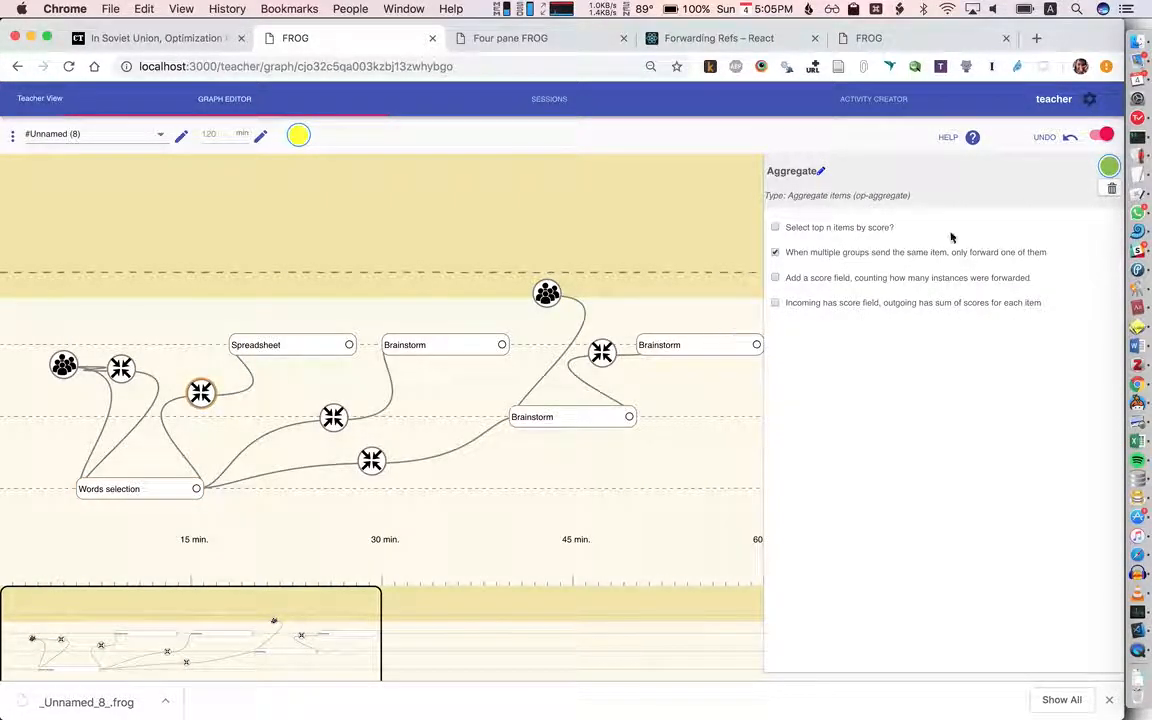
mouse_move(909, 263)
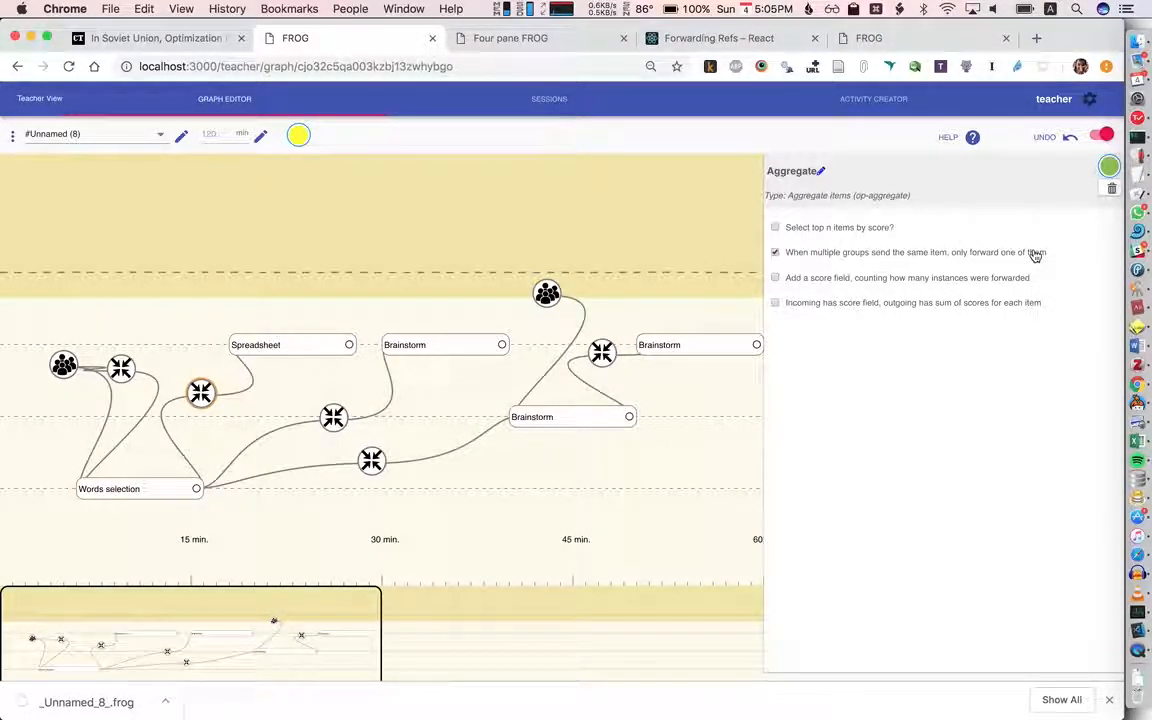
mouse_move(798, 281)
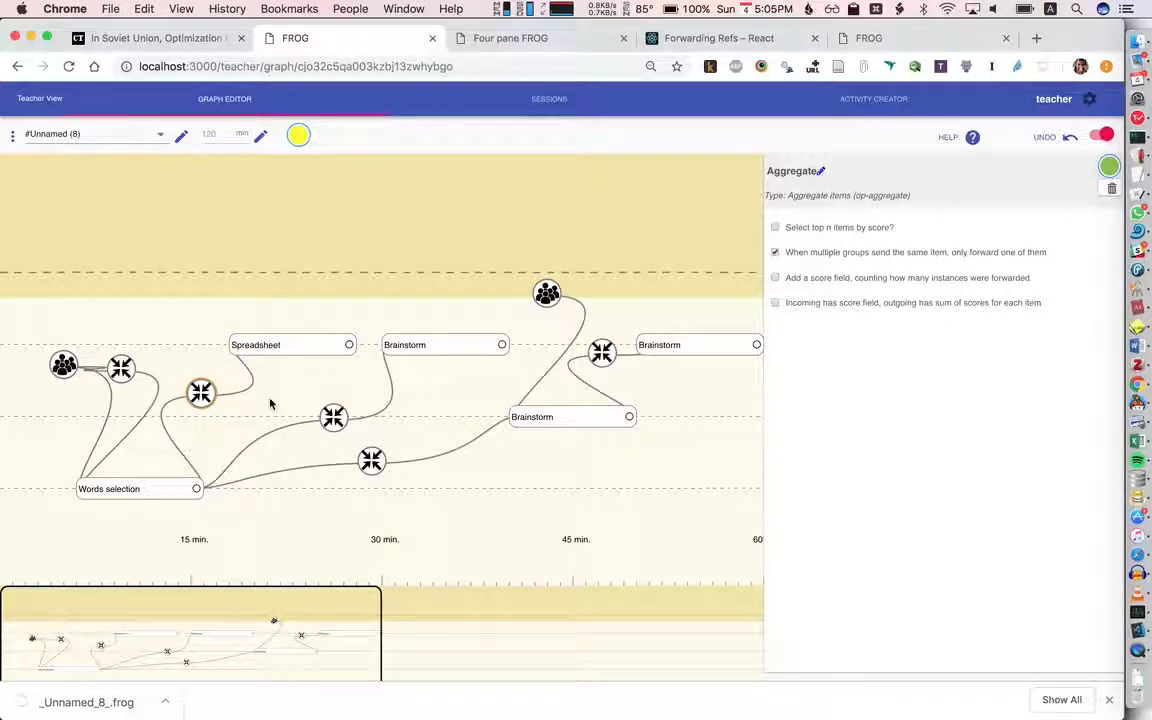
mouse_move(540, 370)
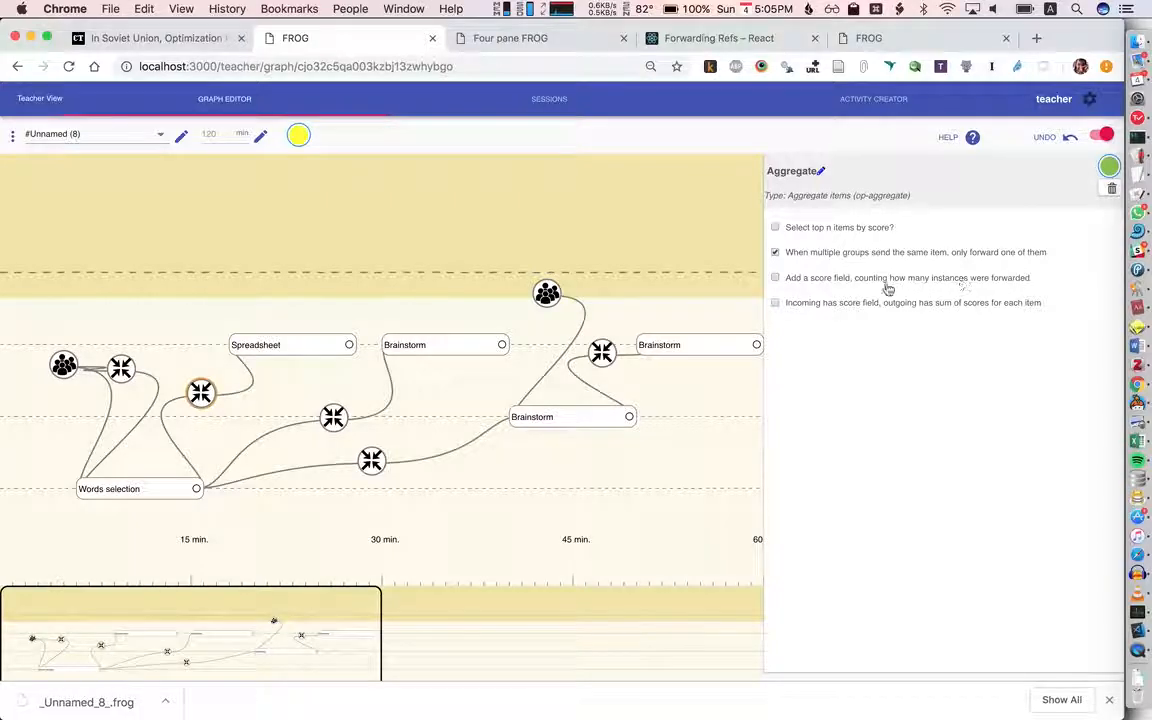
mouse_move(869, 308)
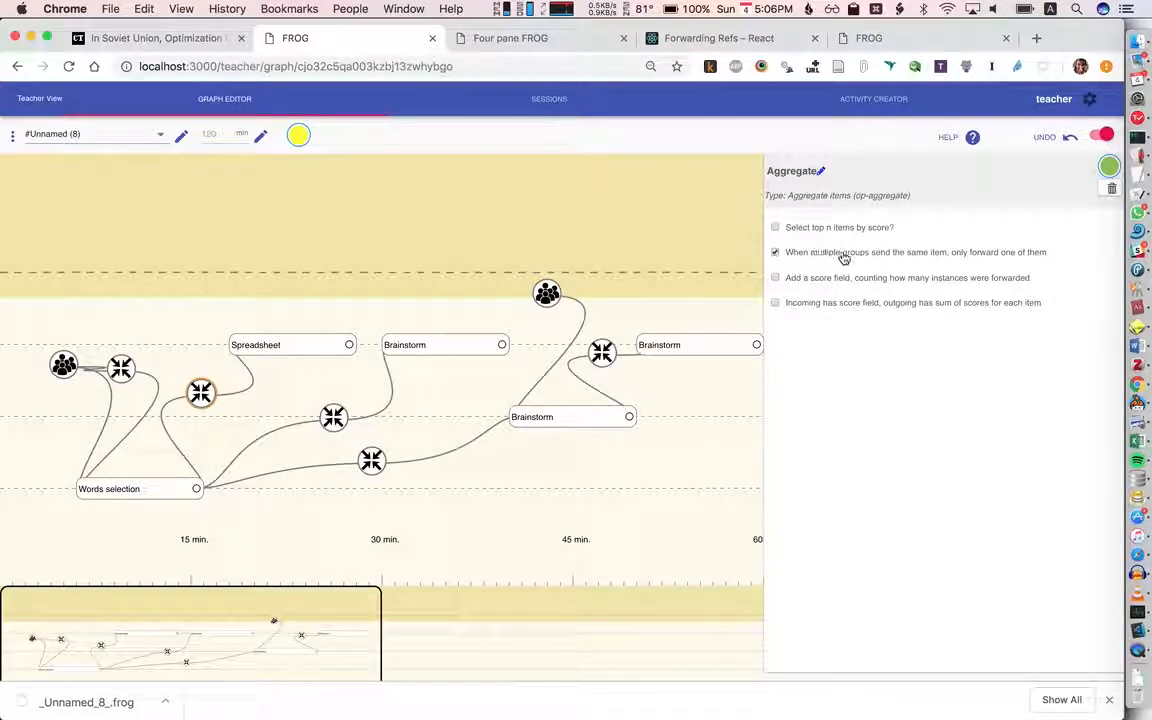
mouse_move(328, 535)
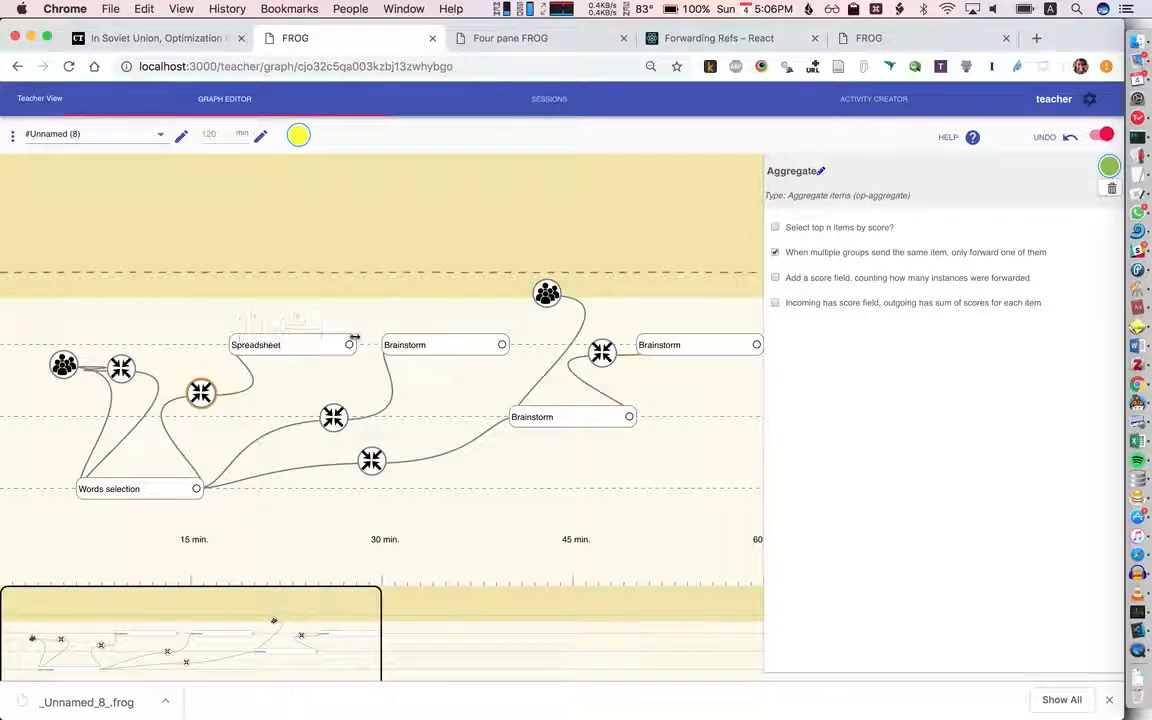
Step: View the Aggregate operator before the first Brainstorm, then the two-group Create groups operator
click(775, 277)
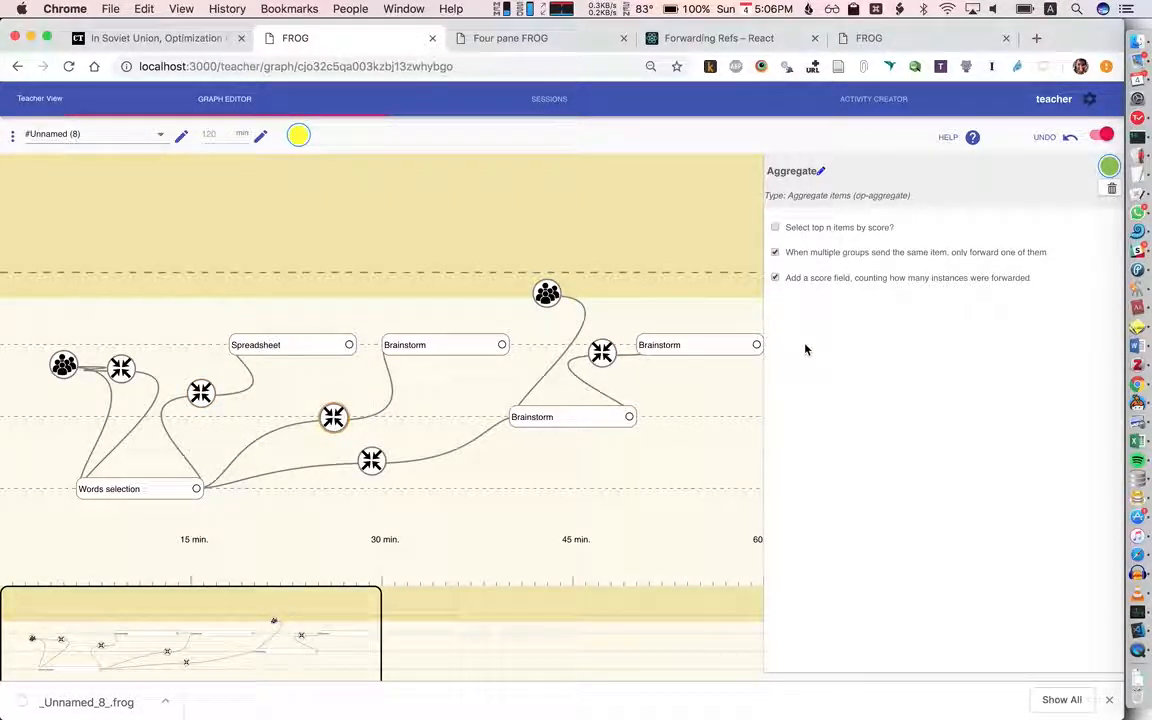
mouse_move(881, 310)
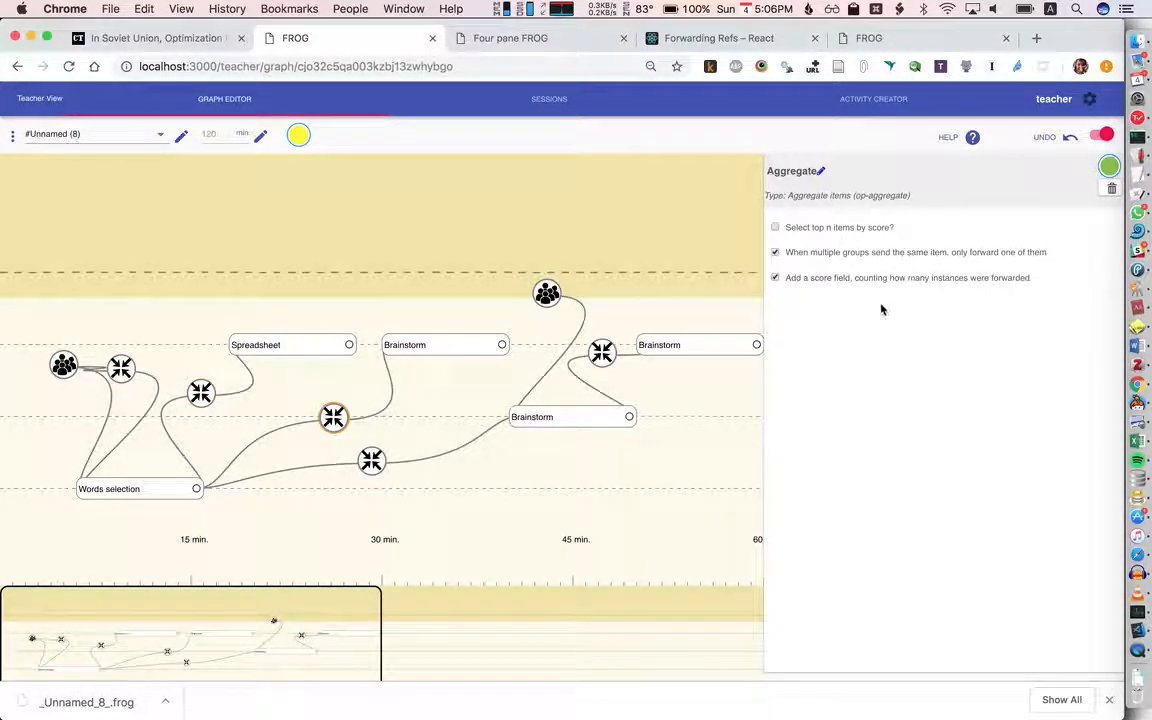
mouse_move(421, 345)
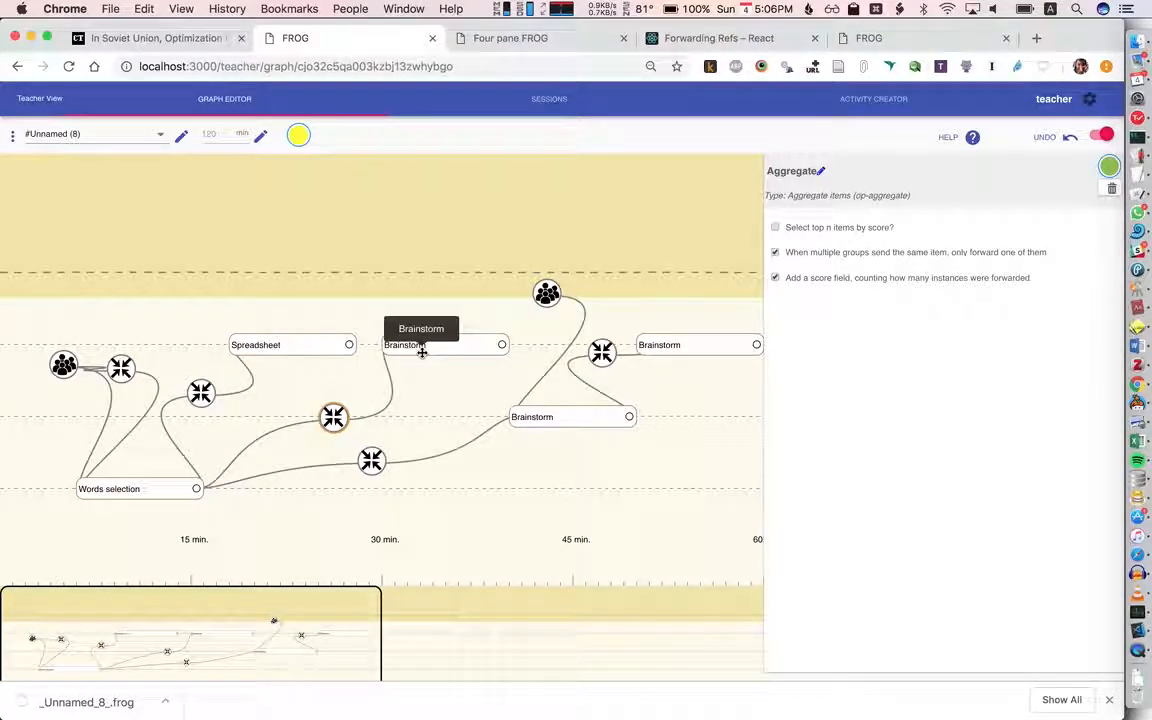
mouse_move(471, 341)
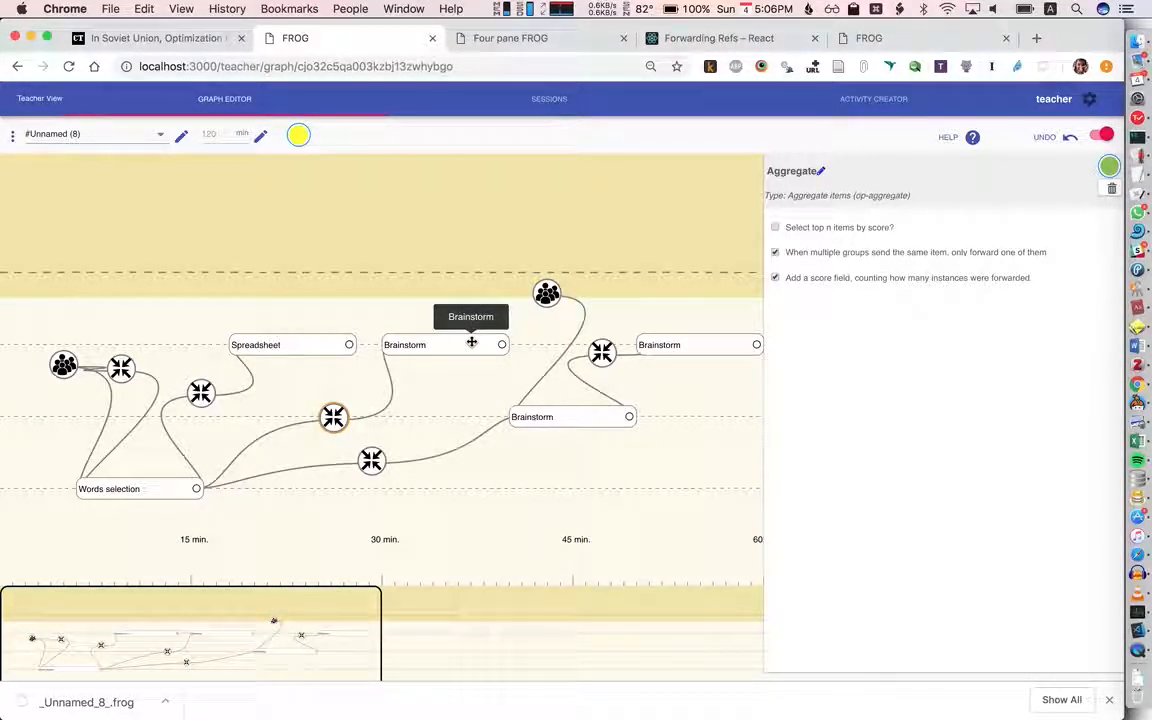
click(547, 293)
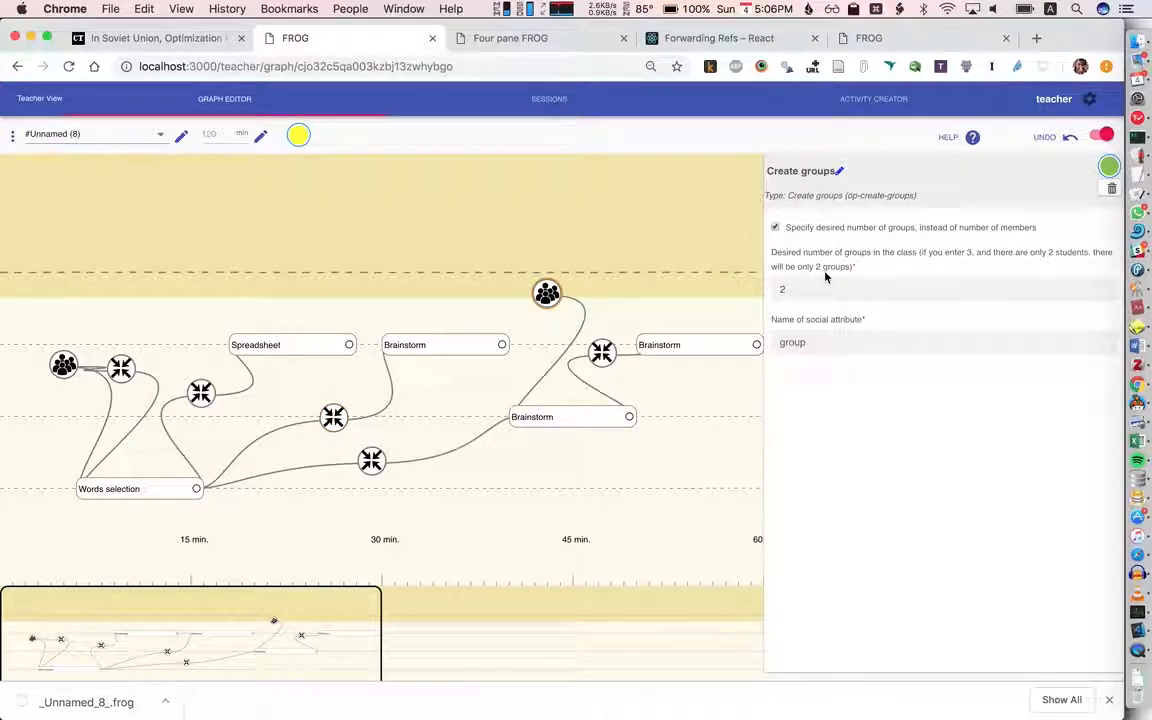
mouse_move(116, 302)
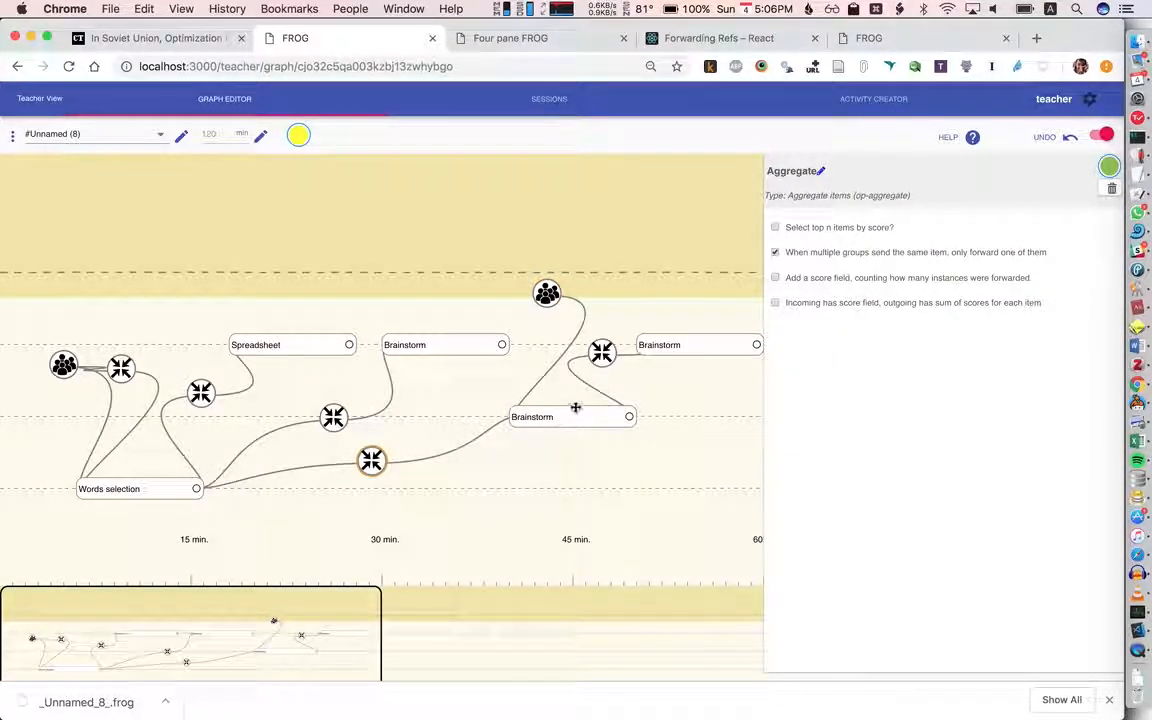
mouse_move(485, 417)
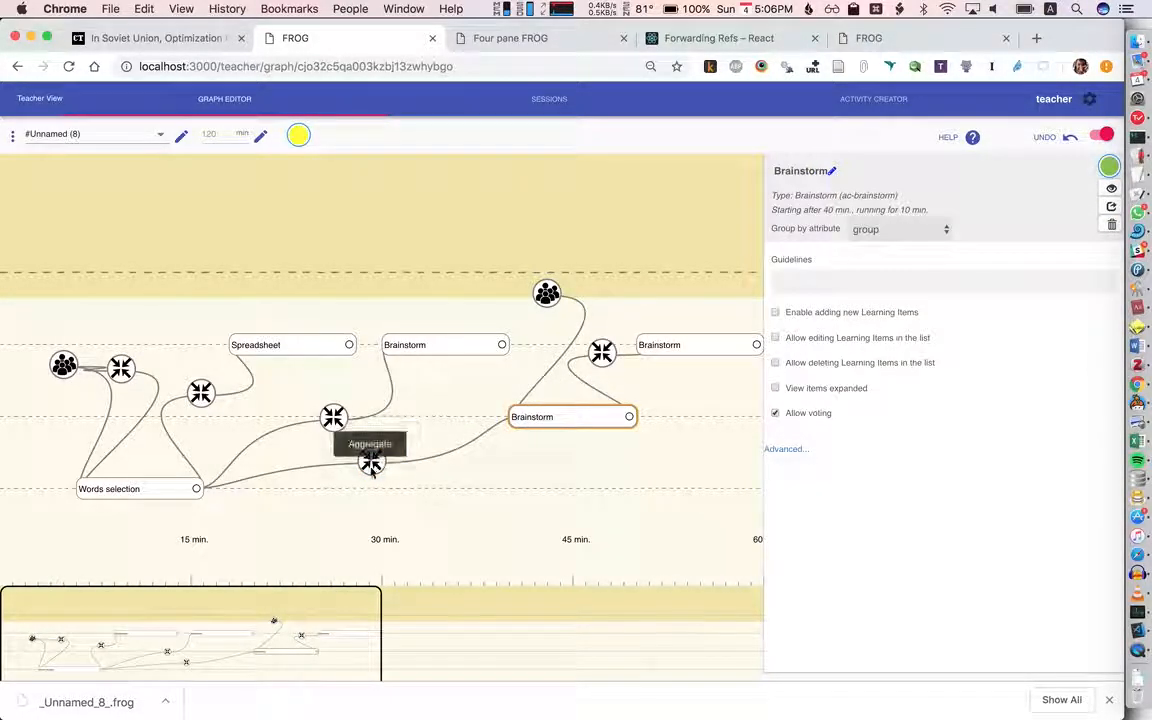
mouse_move(503, 443)
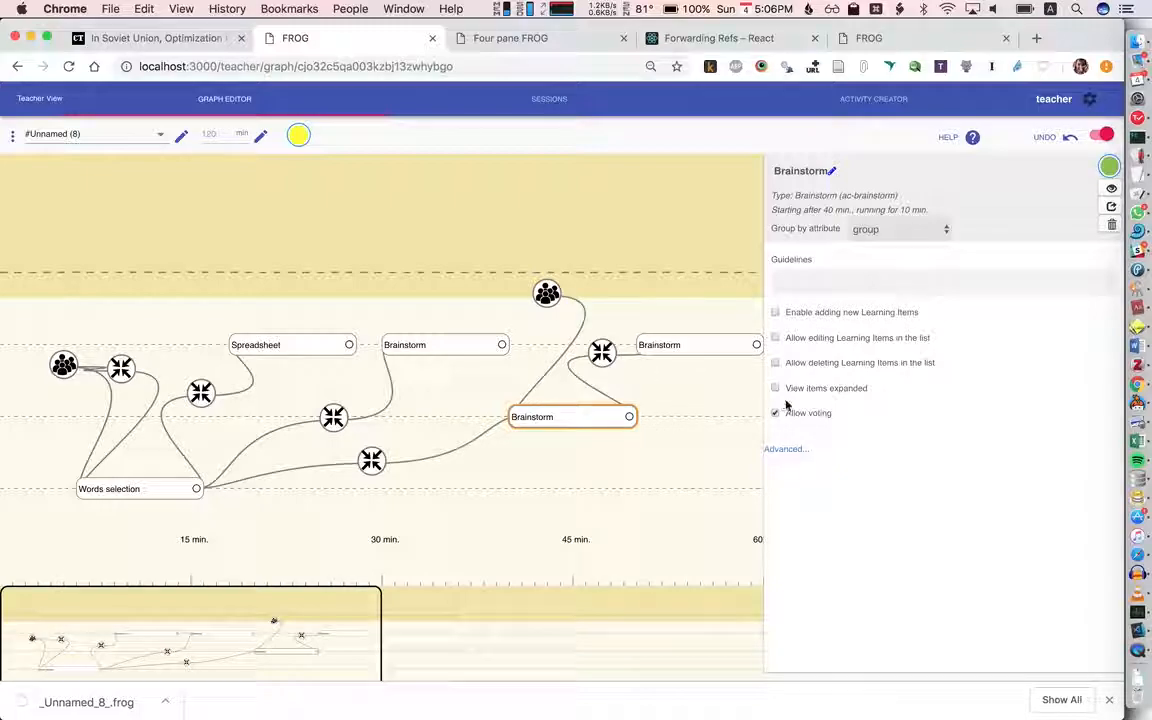
Step: View the vote-summing Aggregate operator, then the final Brainstorm with equal participation after 50 minutes
click(602, 352)
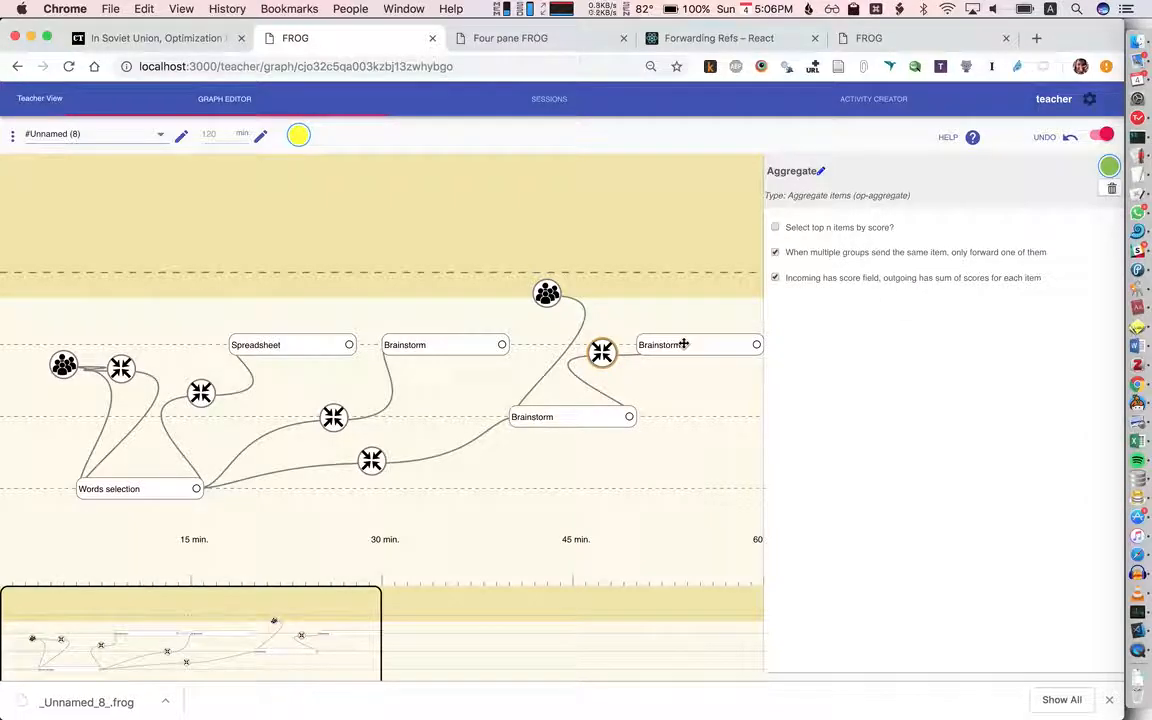
click(698, 345)
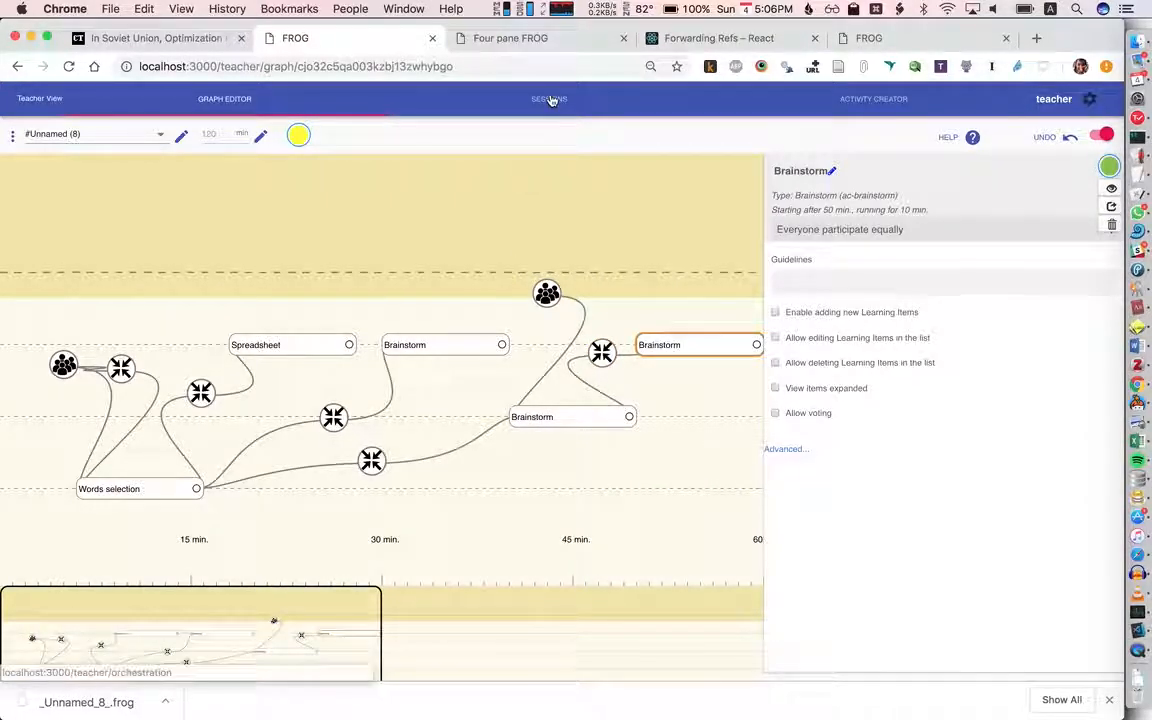
Step: Start the lesson session and highlight 'something', adding then removing 'ex-citing'
click(549, 98)
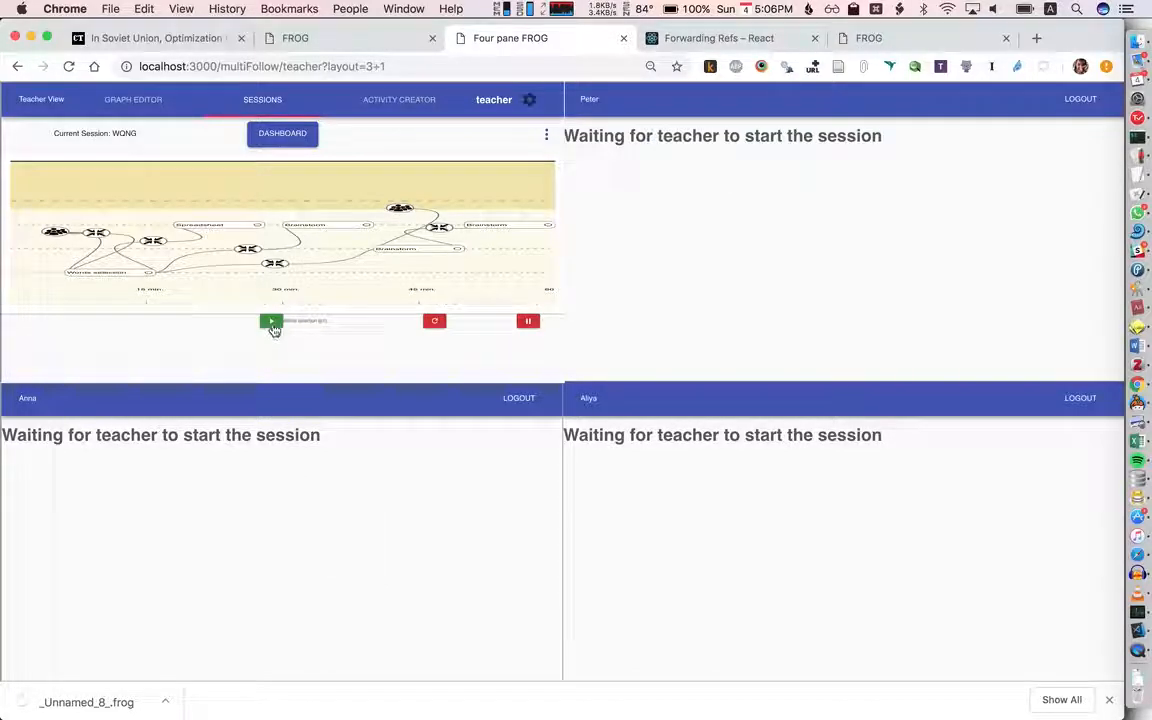
click(271, 321)
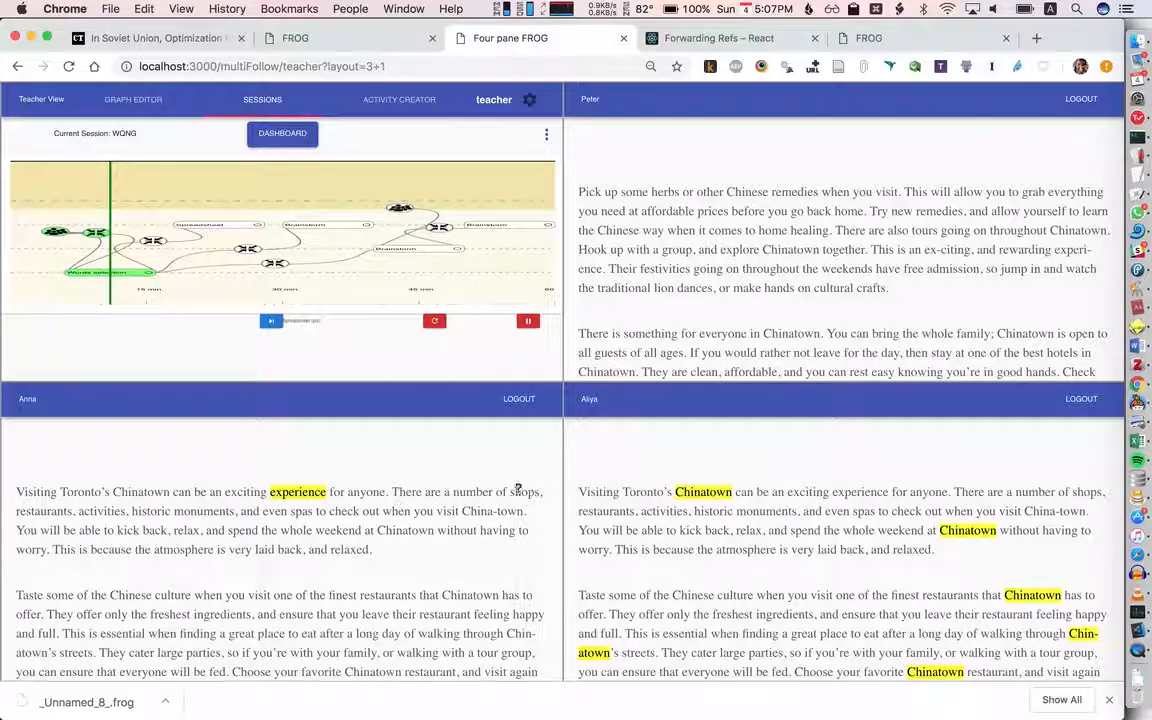
mouse_move(595, 495)
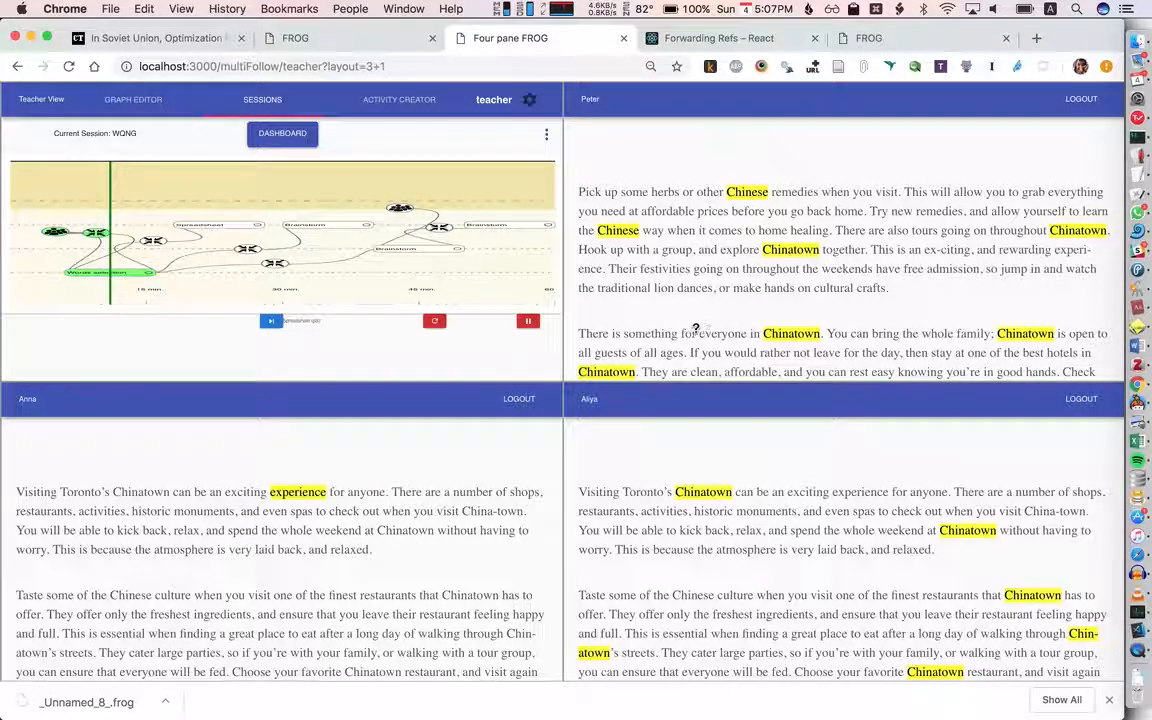
double_click(650, 333)
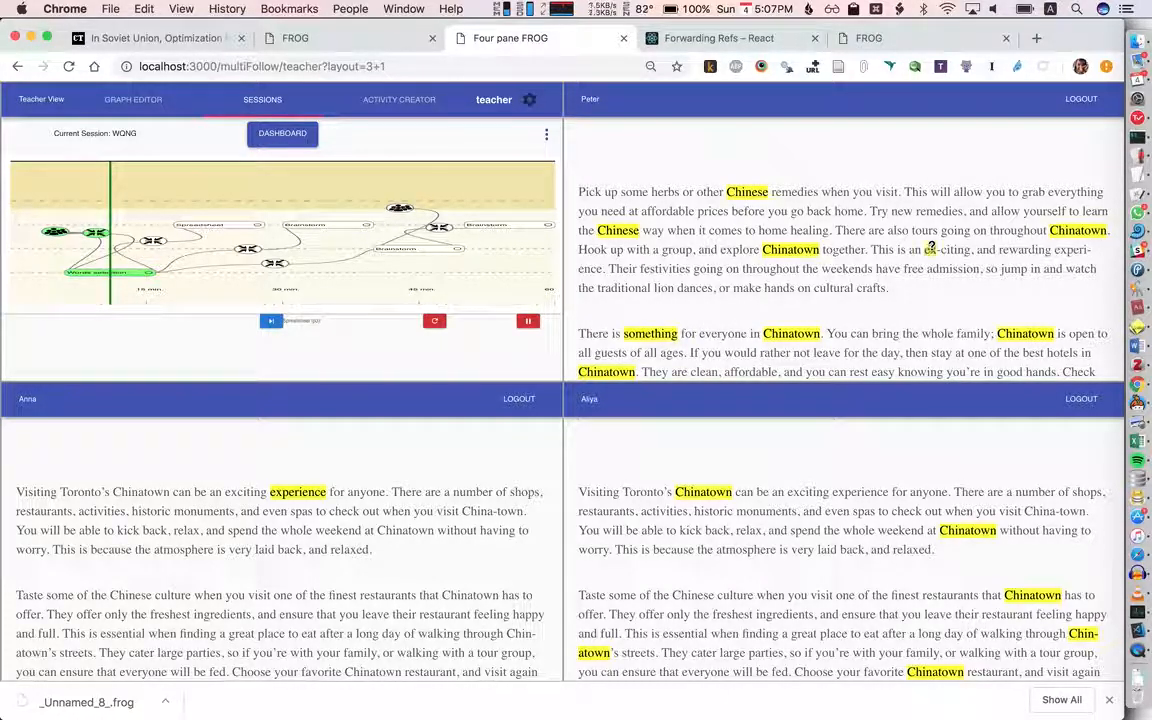
double_click(945, 249)
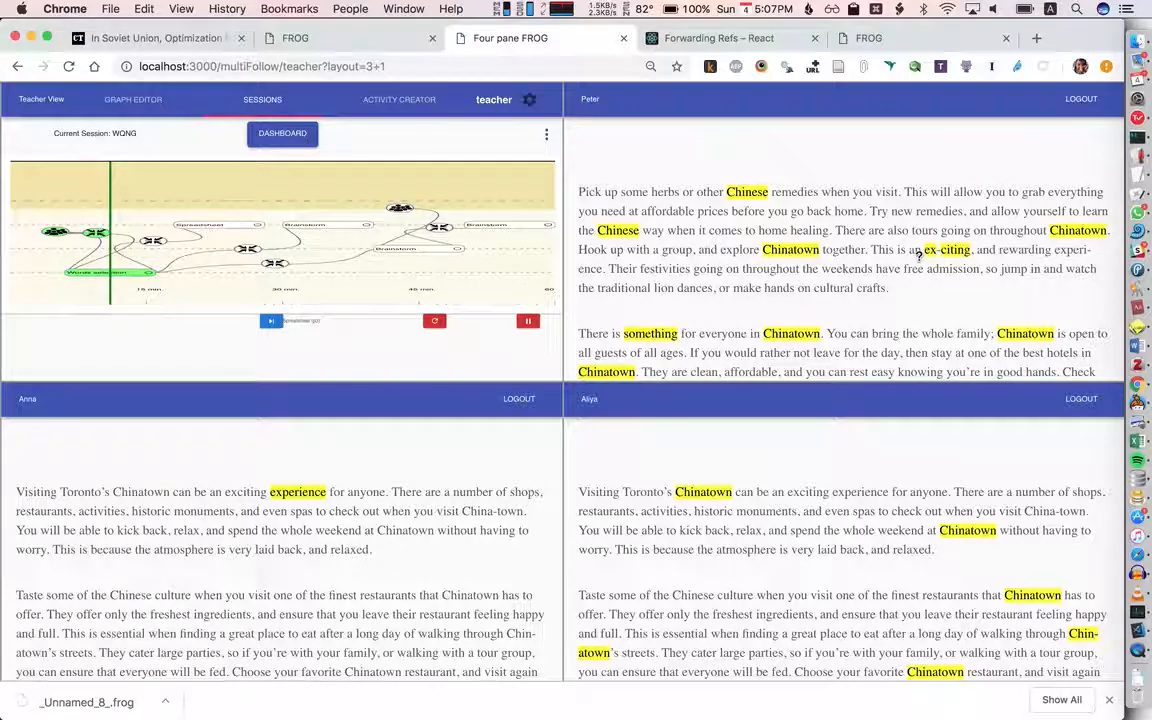
double_click(946, 249)
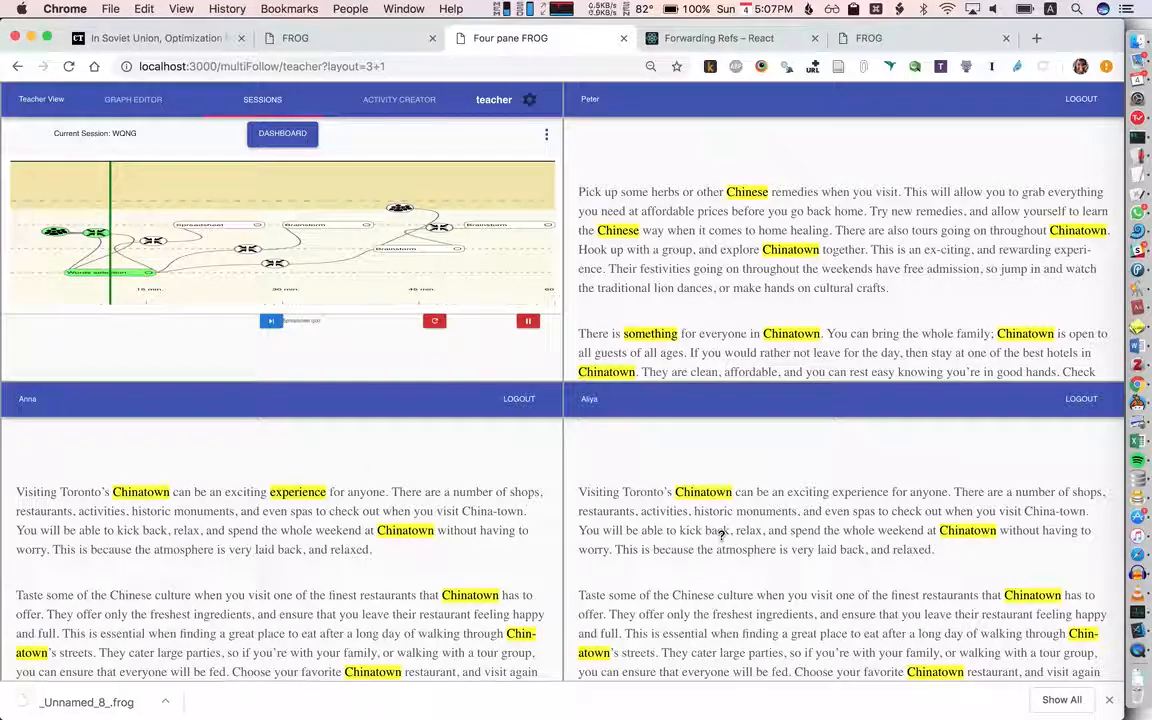
mouse_move(690, 518)
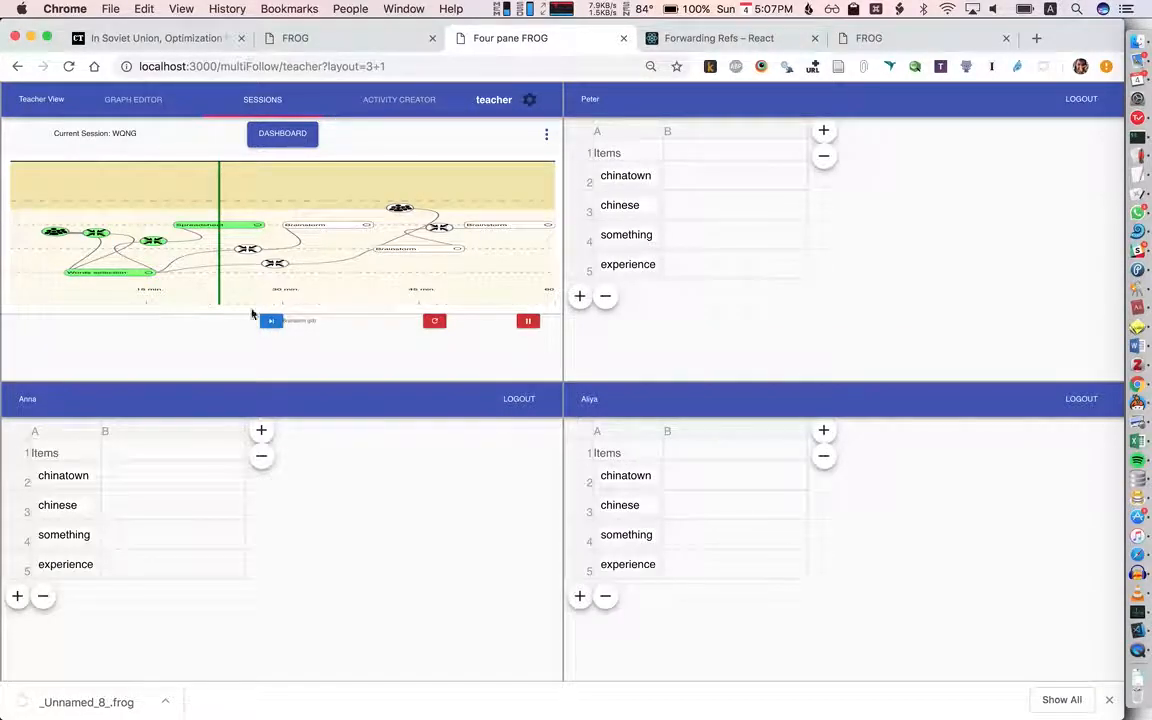
mouse_move(752, 215)
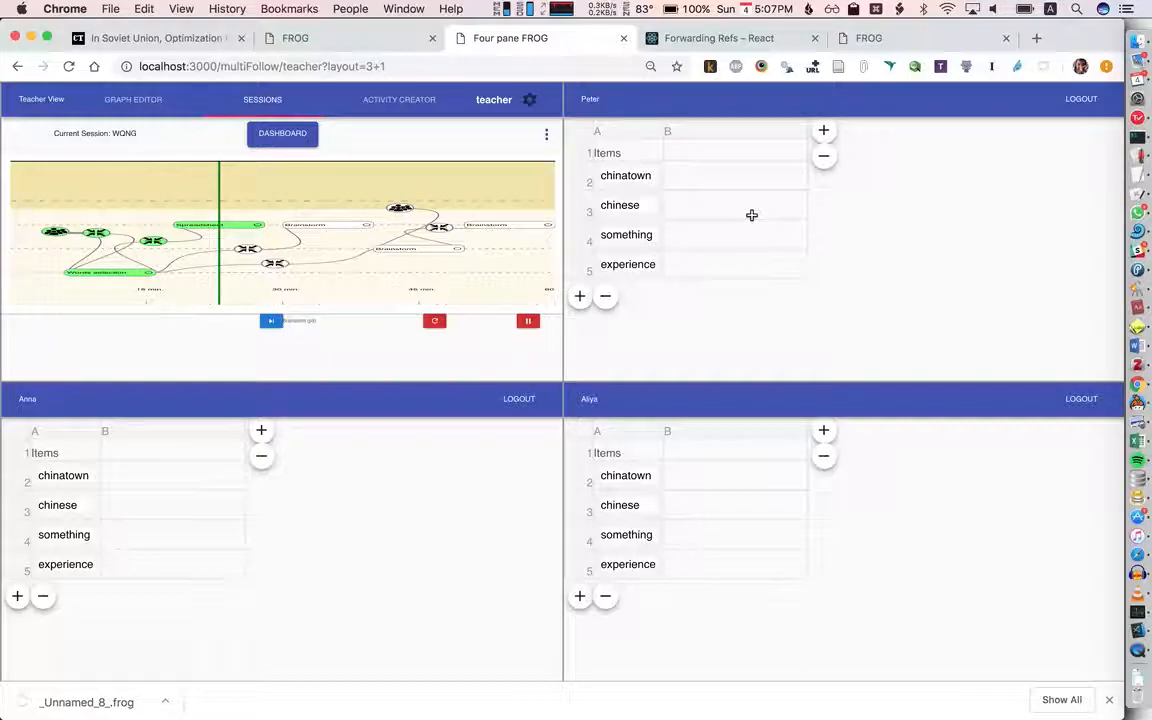
mouse_move(677, 174)
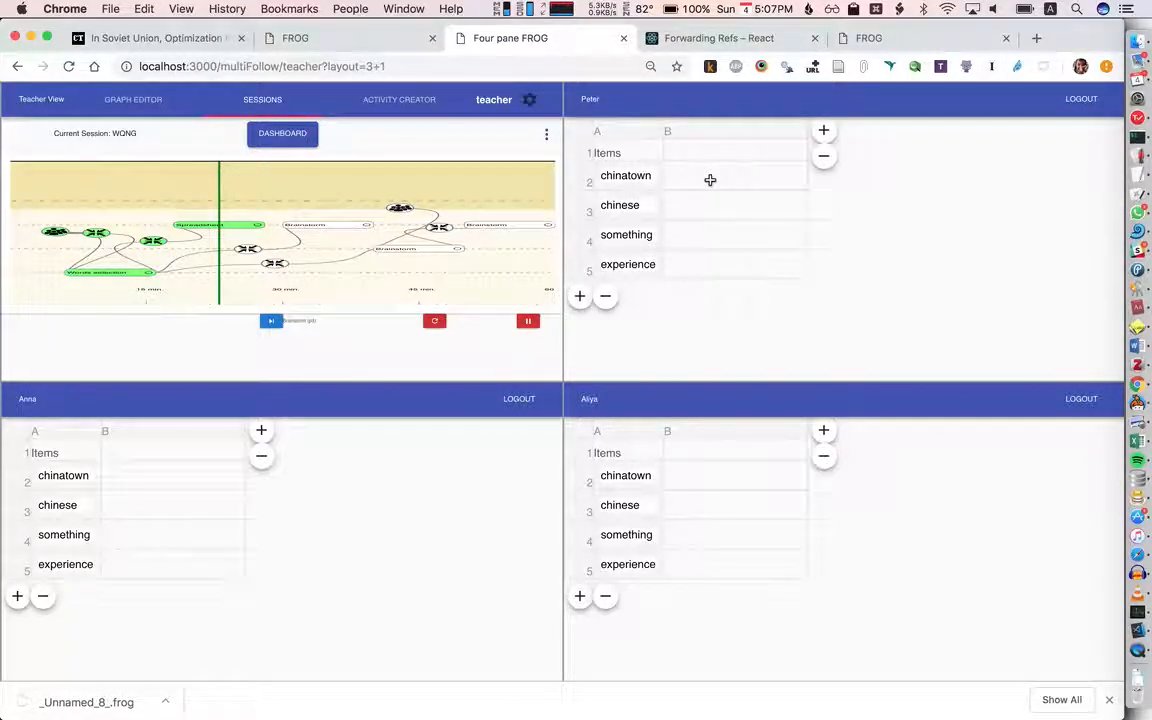
Step: Type notes beside chinatown, add 'All' and 'Peter' headers, then advance to Brainstorm
click(710, 175)
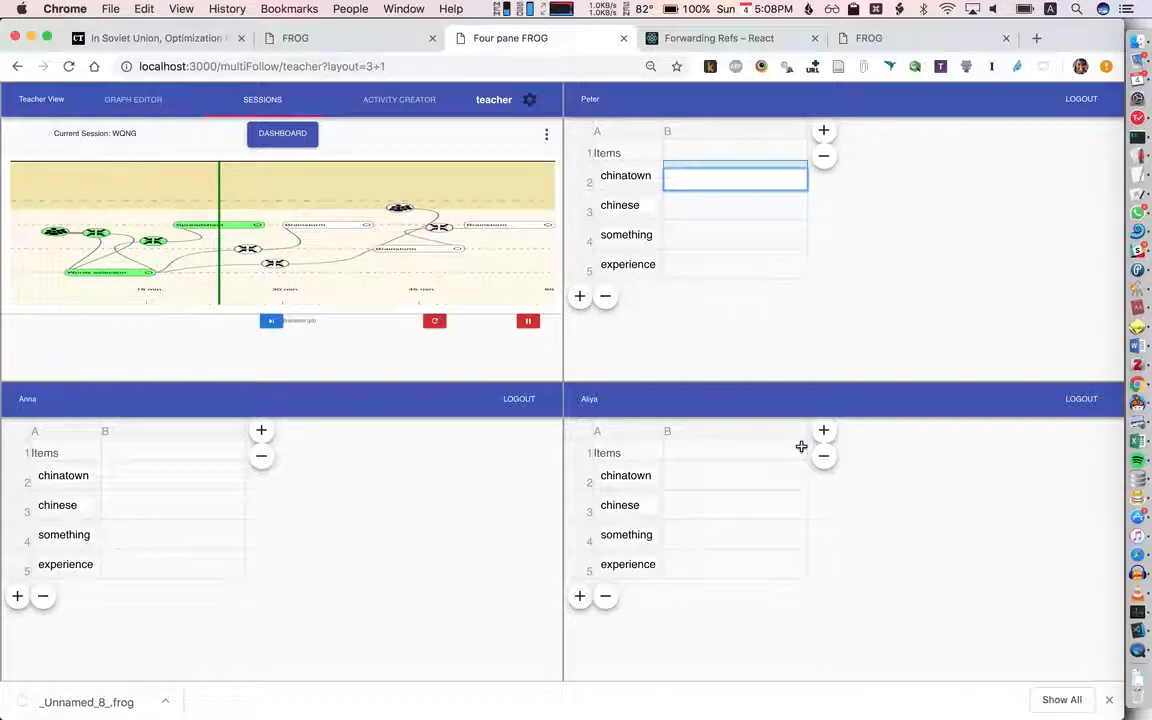
text(a part of town)
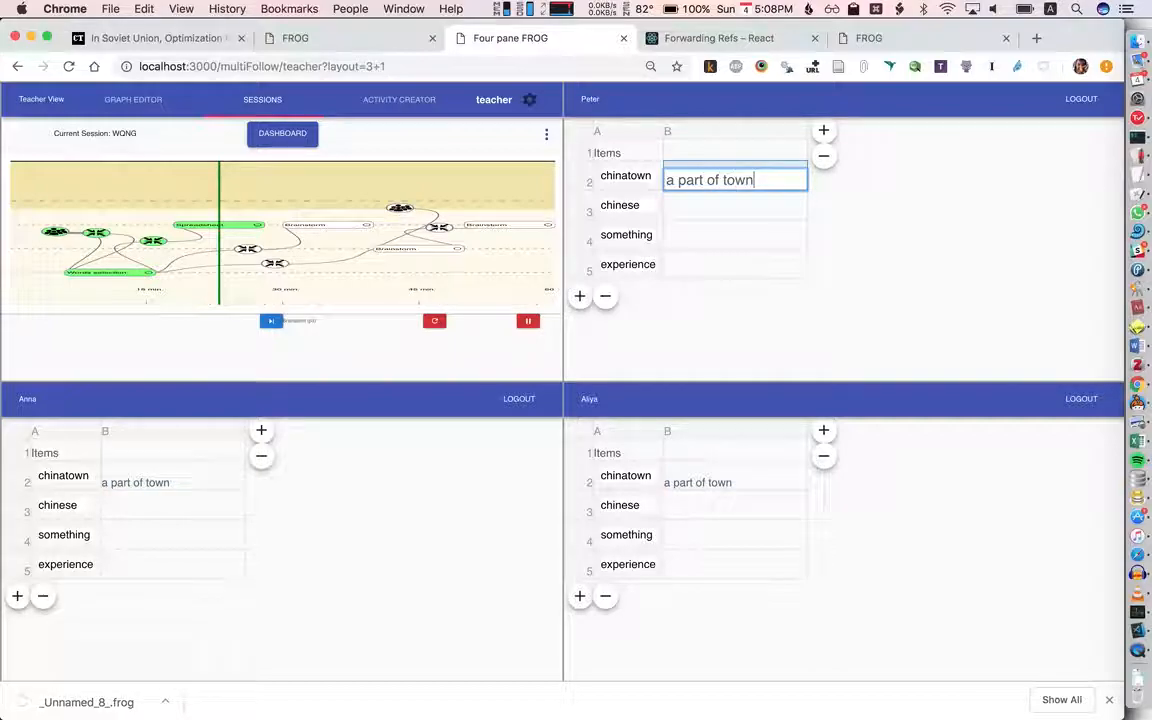
mouse_move(130, 345)
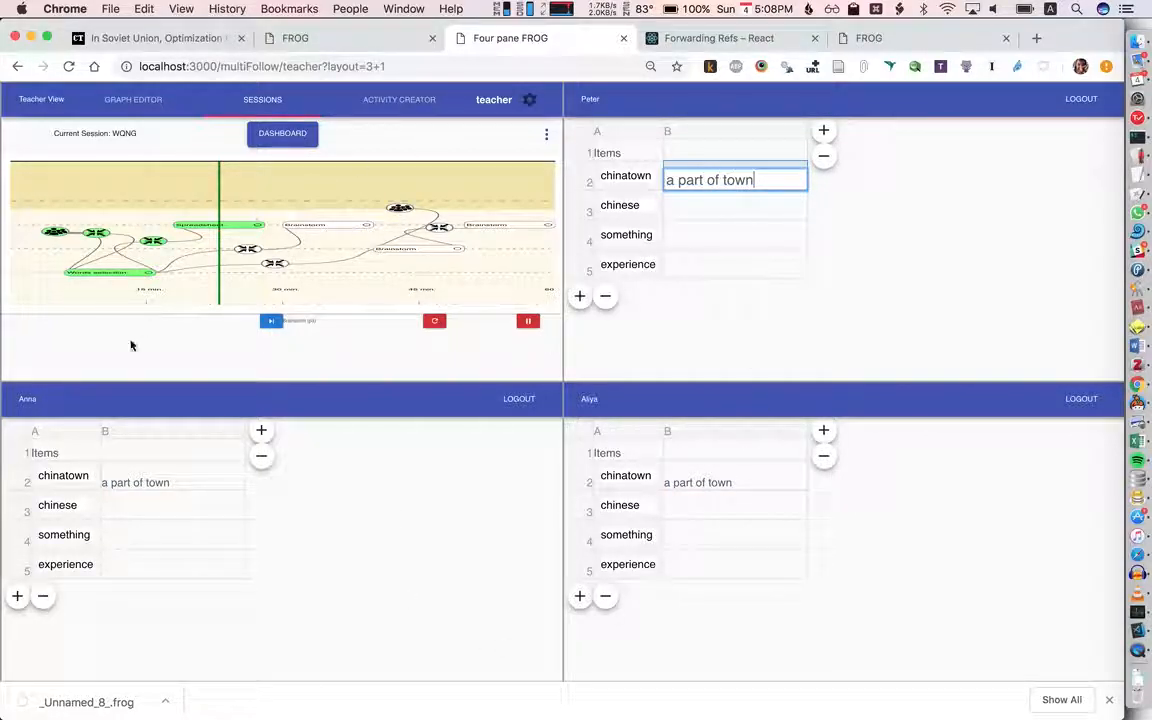
mouse_move(333, 235)
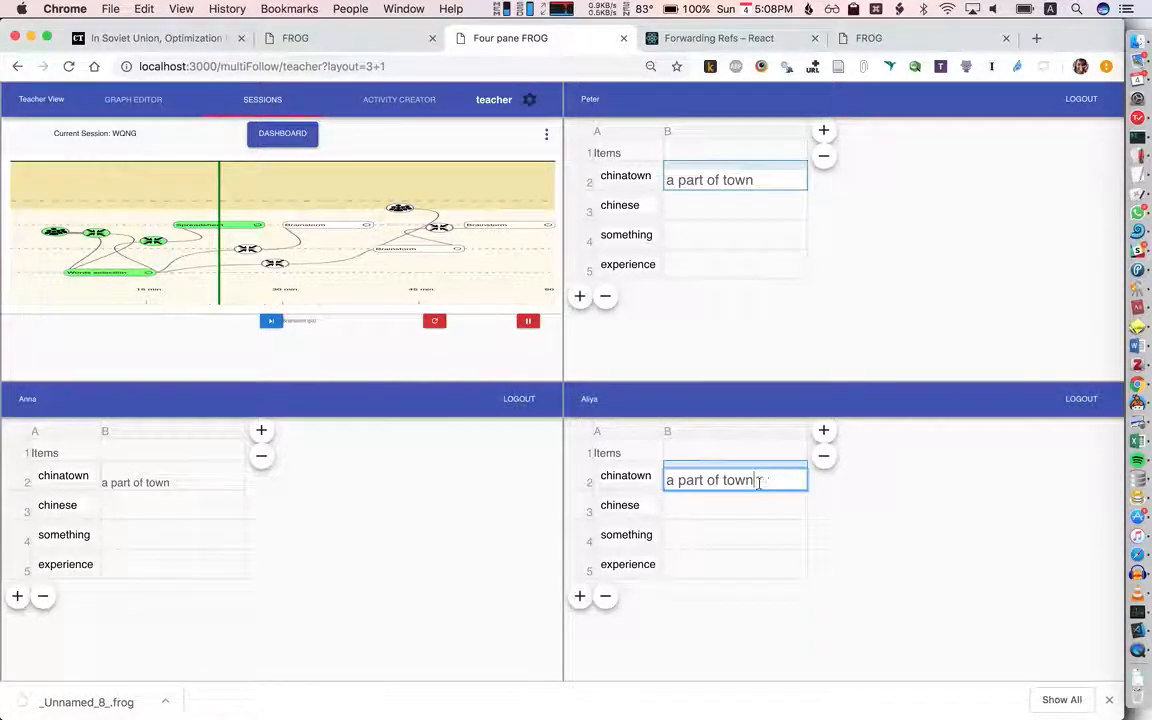
text(ff)
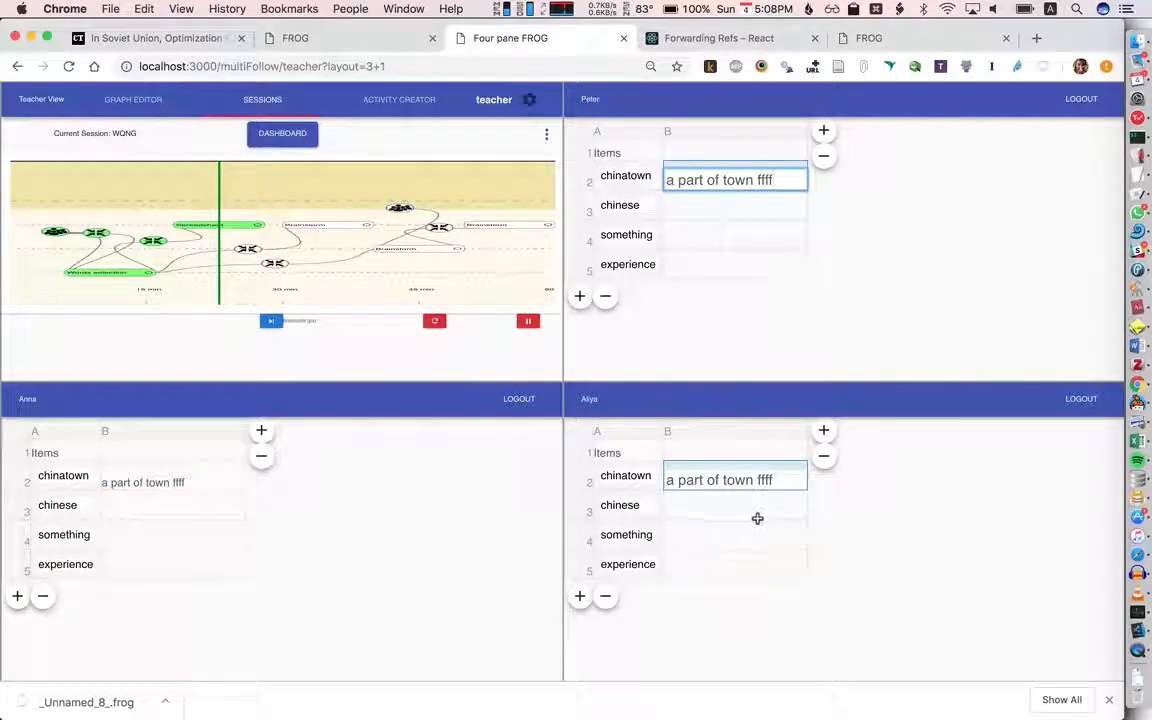
text(ffffff)
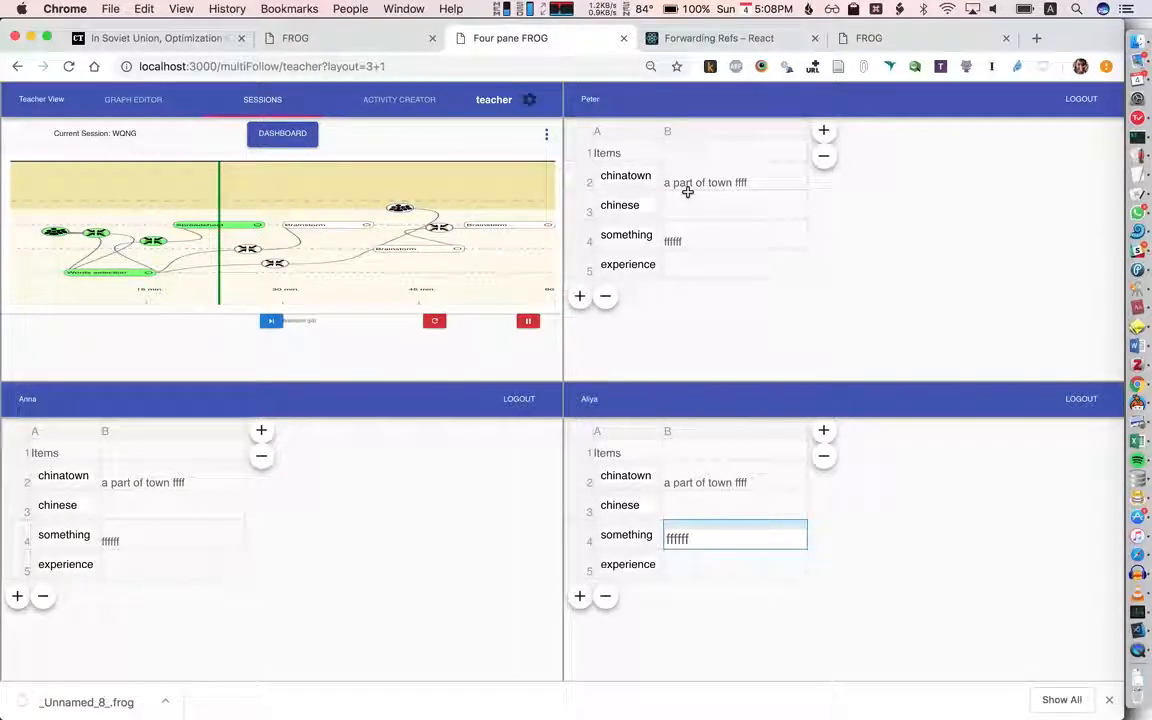
mouse_move(707, 241)
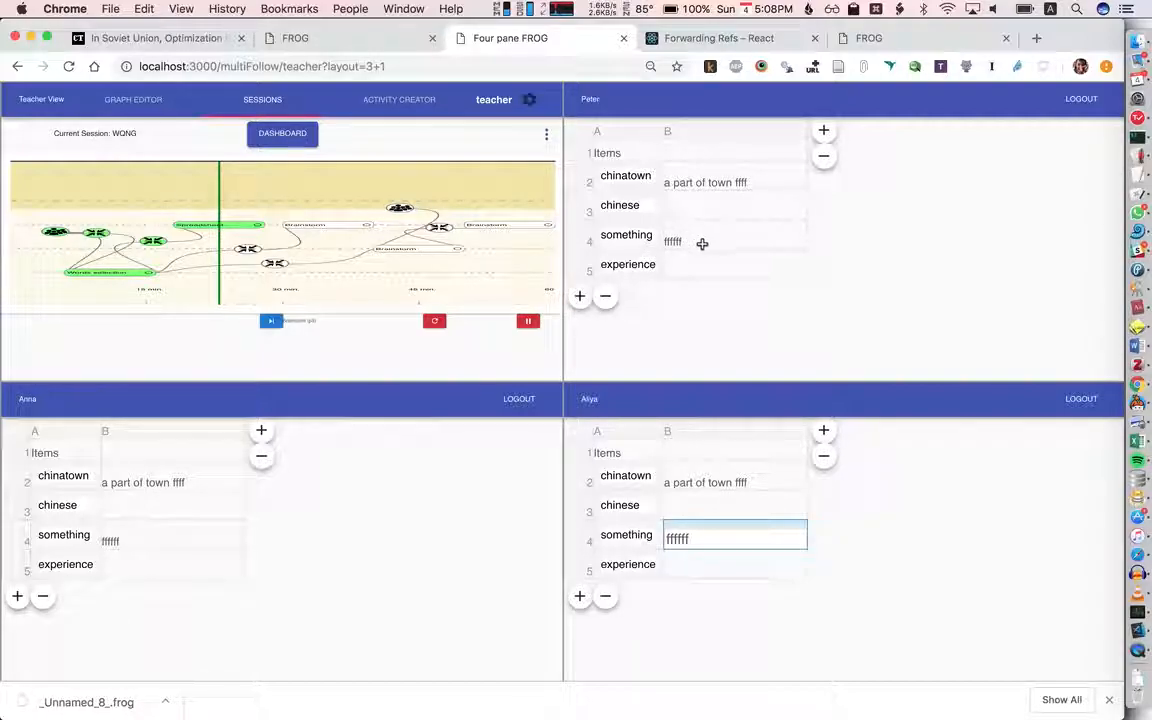
mouse_move(716, 245)
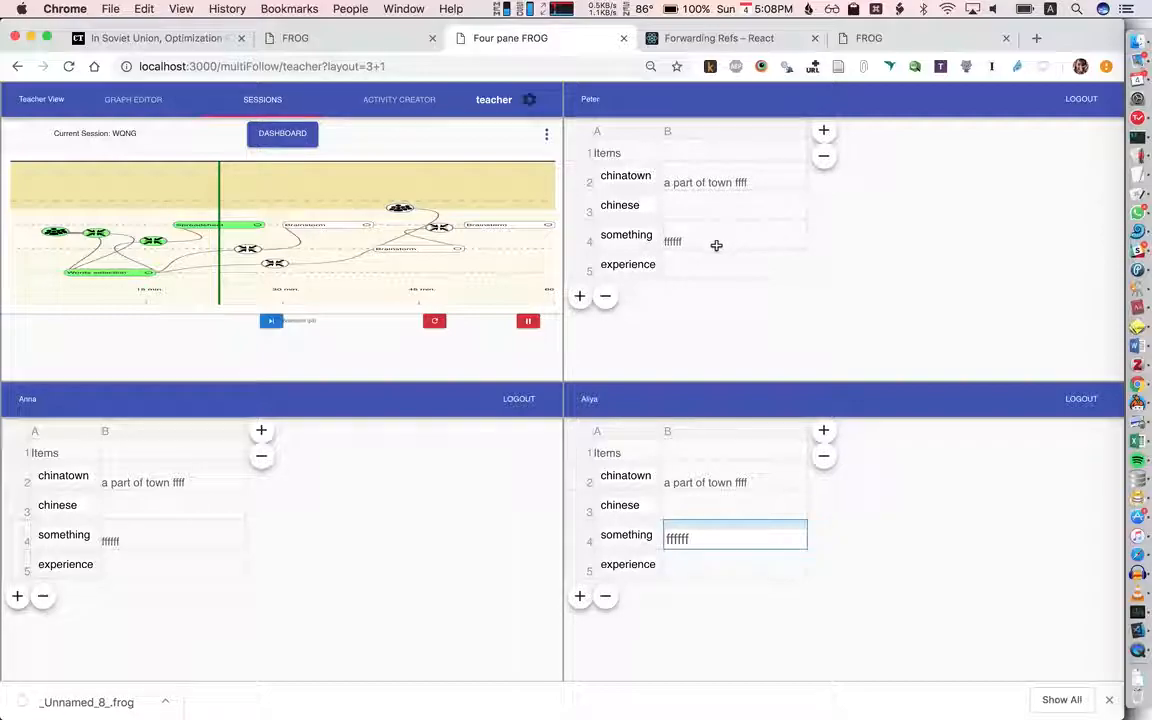
mouse_move(682, 234)
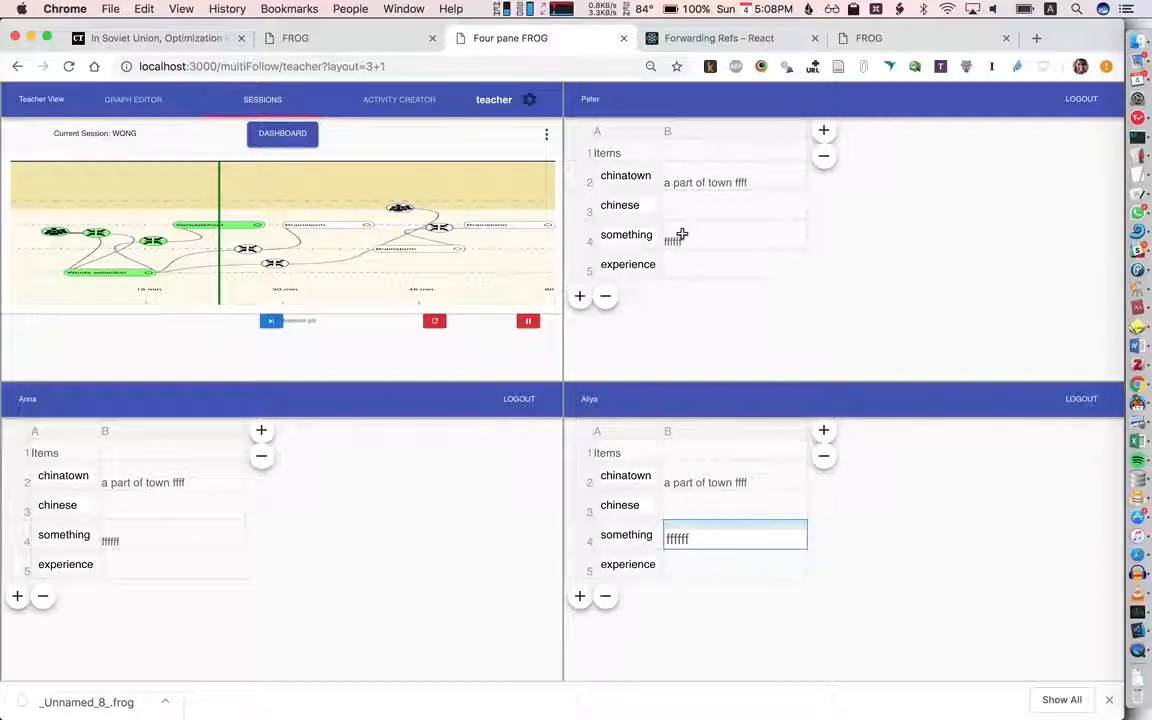
mouse_move(631, 165)
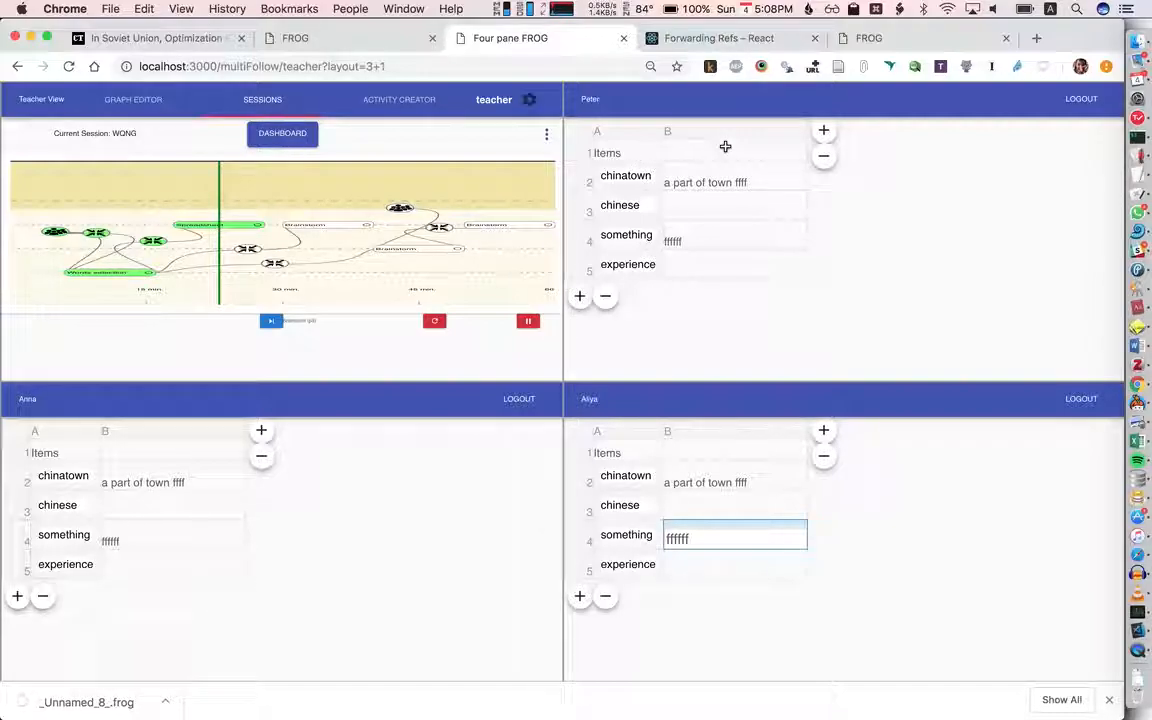
mouse_move(714, 196)
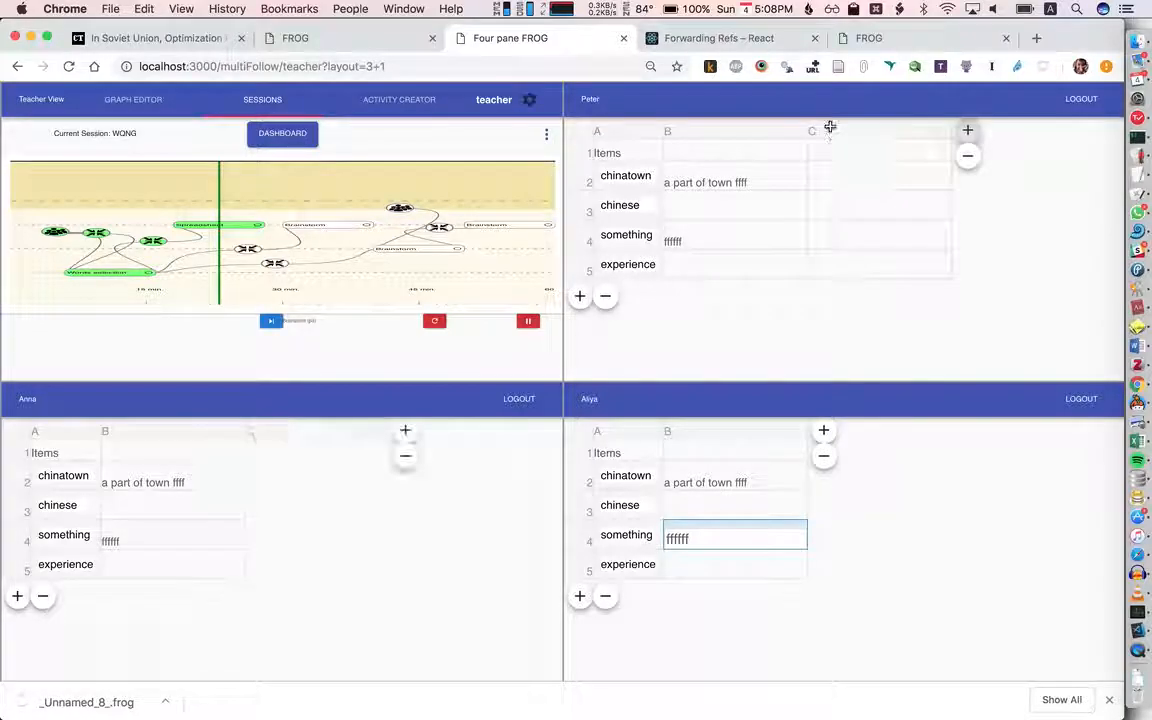
text(All)
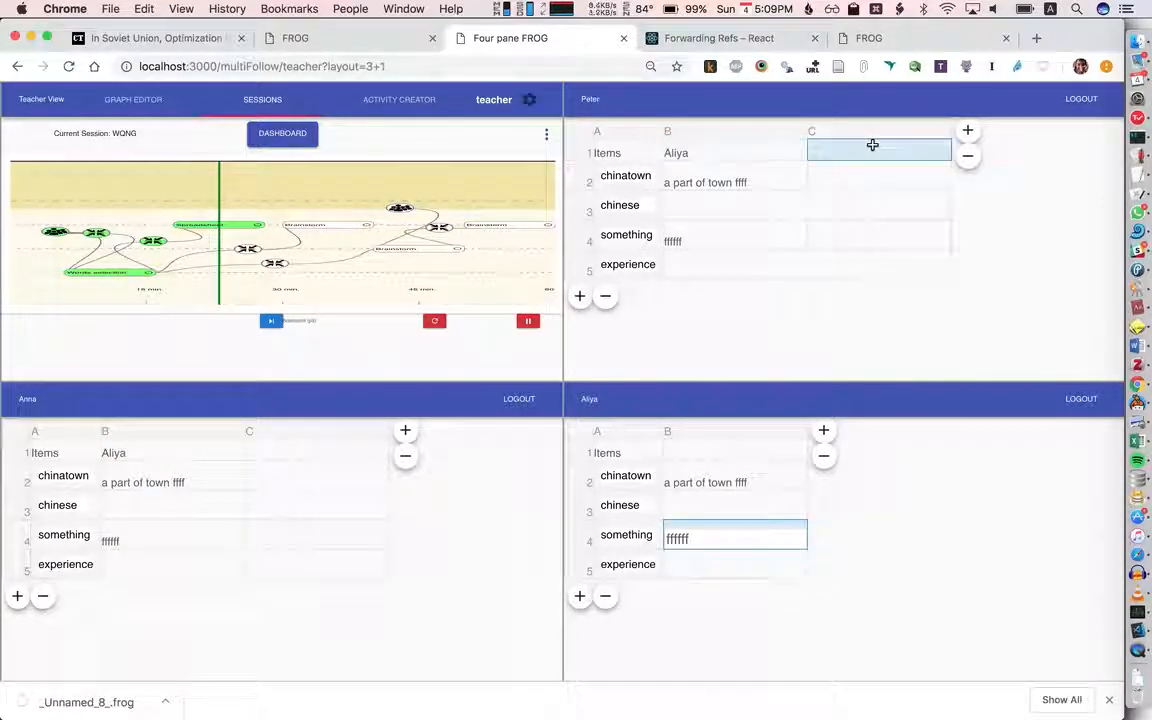
text(Peter)
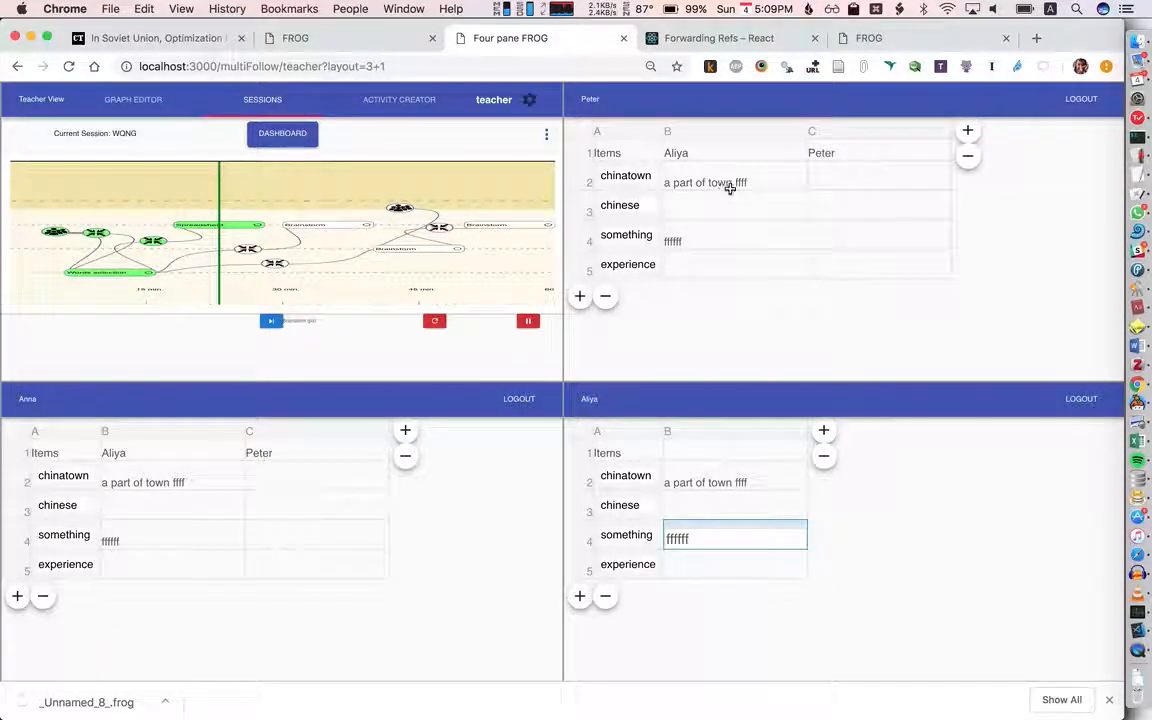
mouse_move(418, 372)
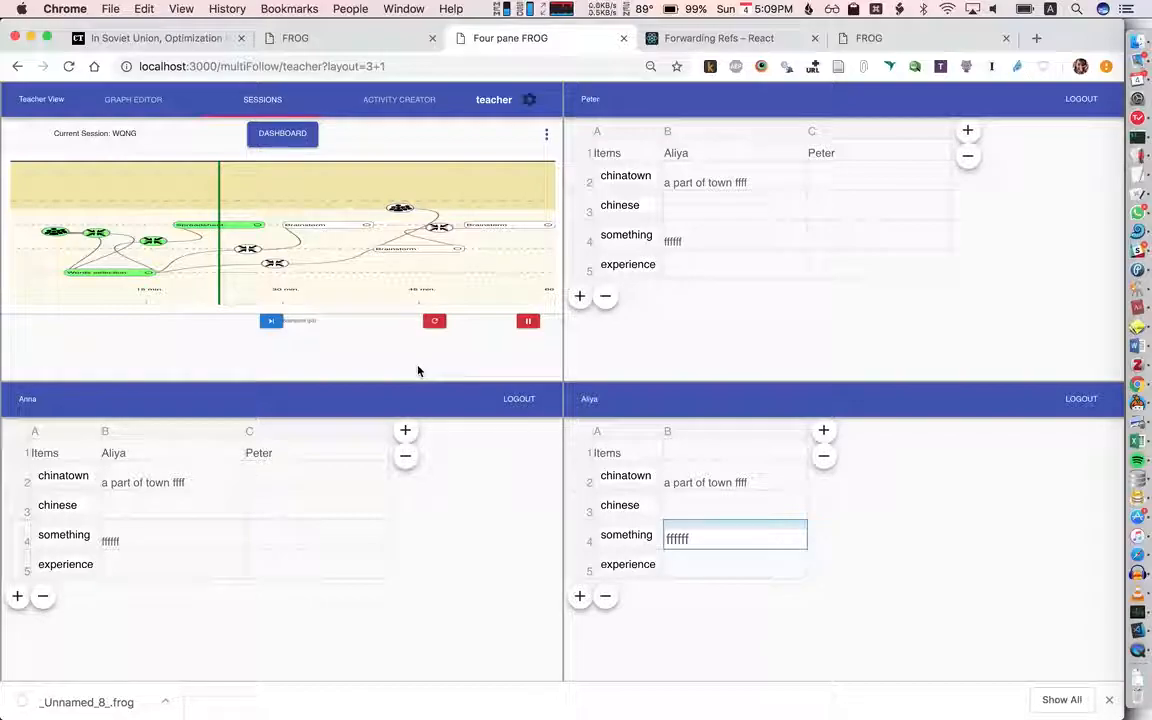
click(270, 321)
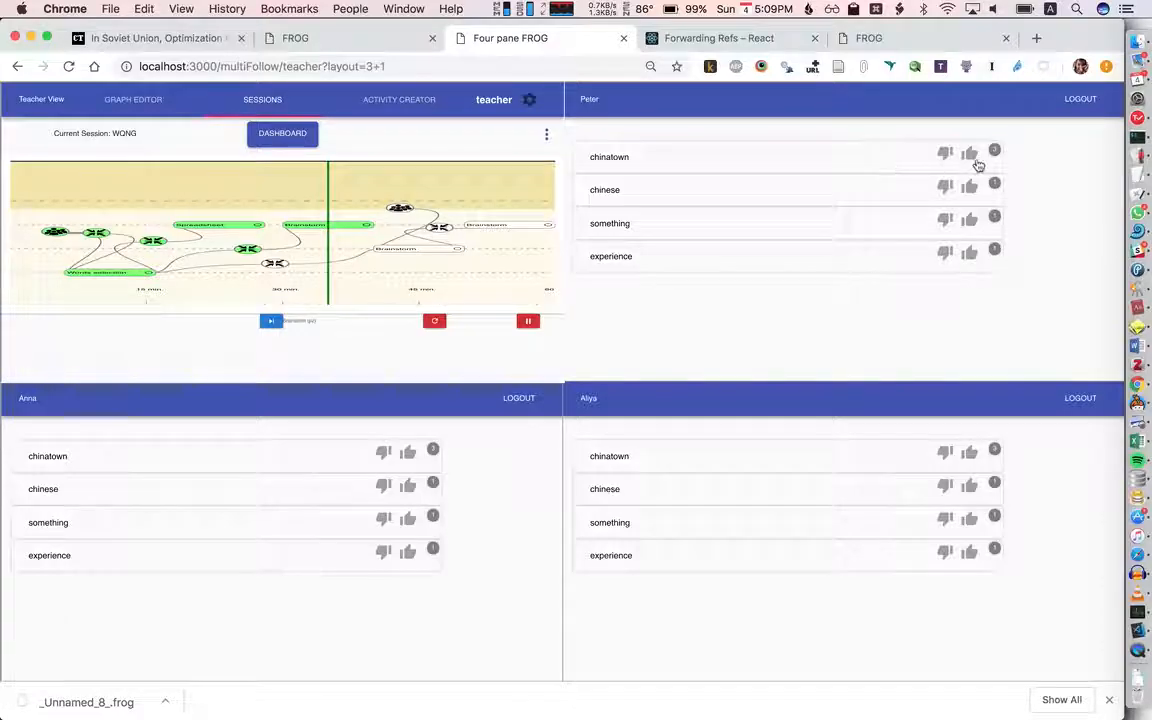
mouse_move(881, 170)
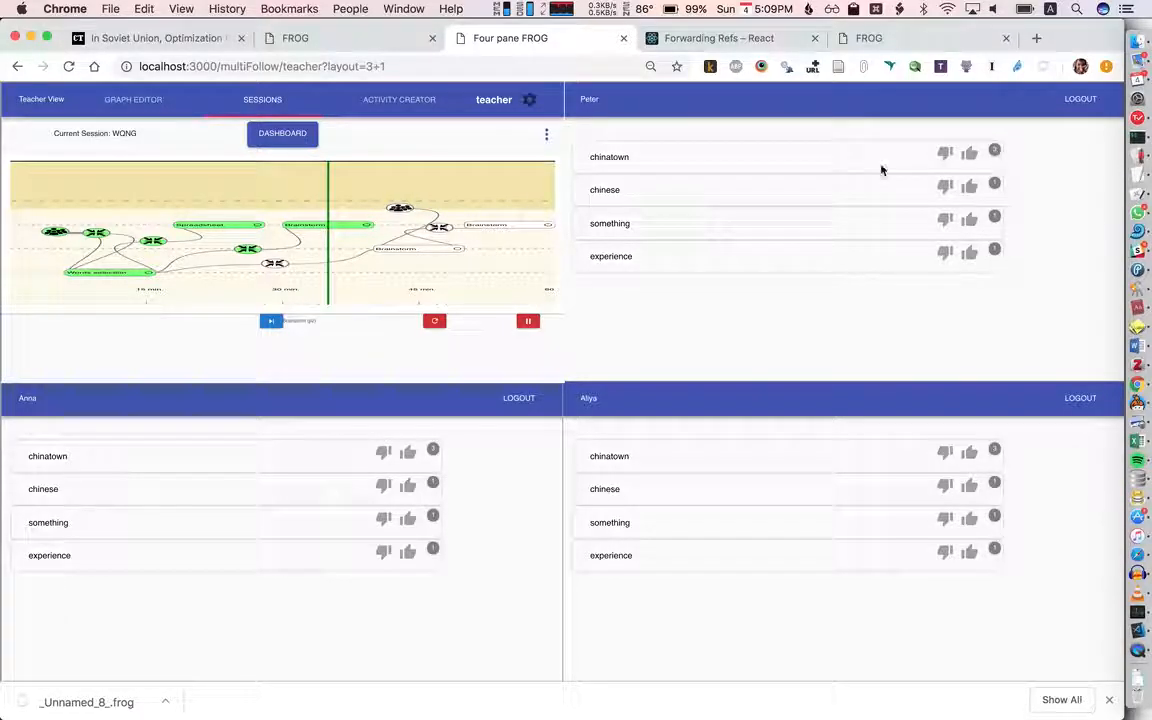
mouse_move(672, 166)
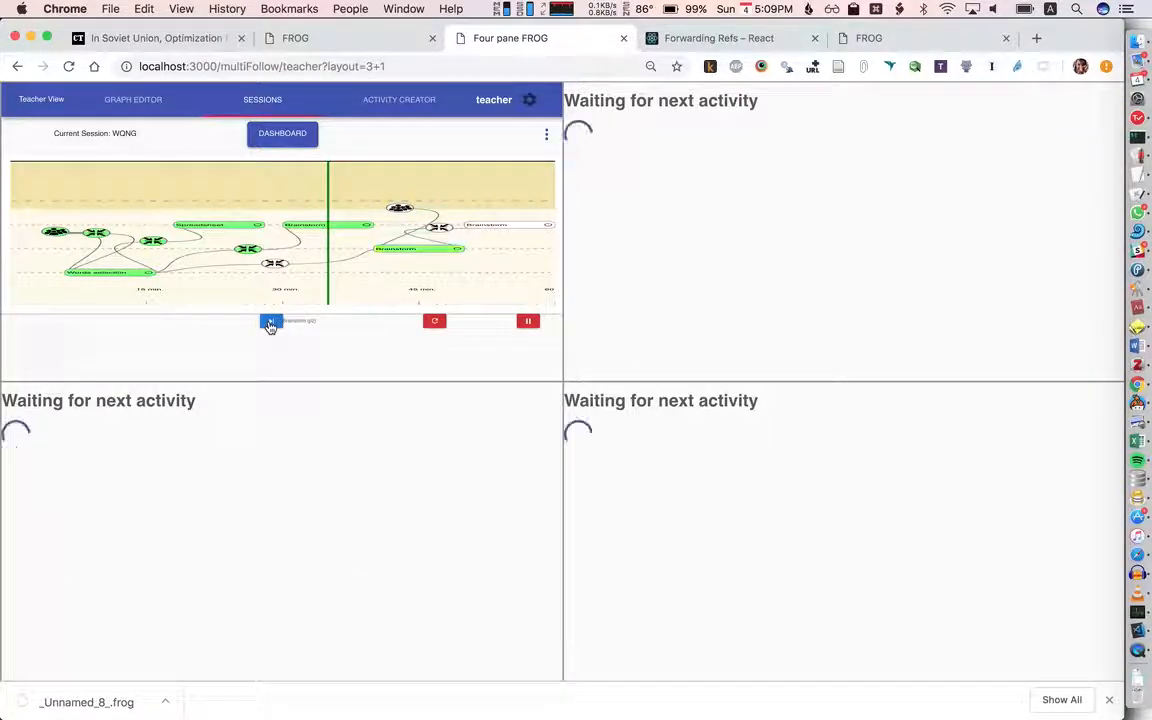
Step: Start the next brainstorm and vote on chinatown, experience and other listed words
click(270, 321)
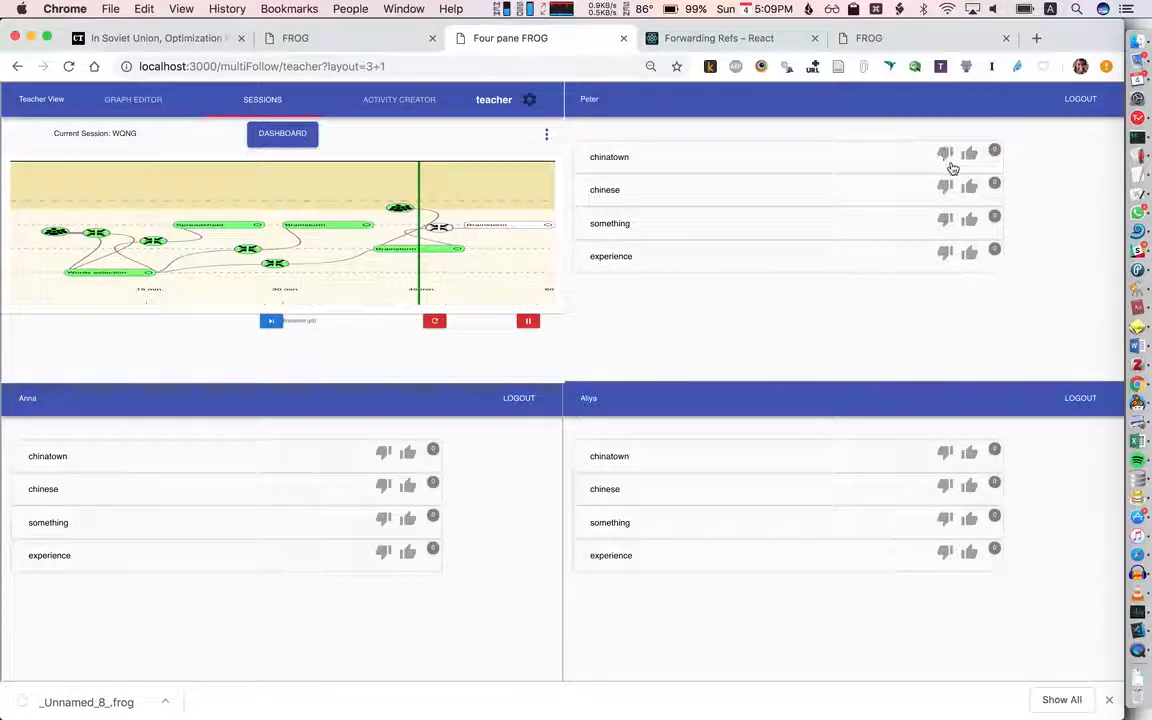
click(969, 155)
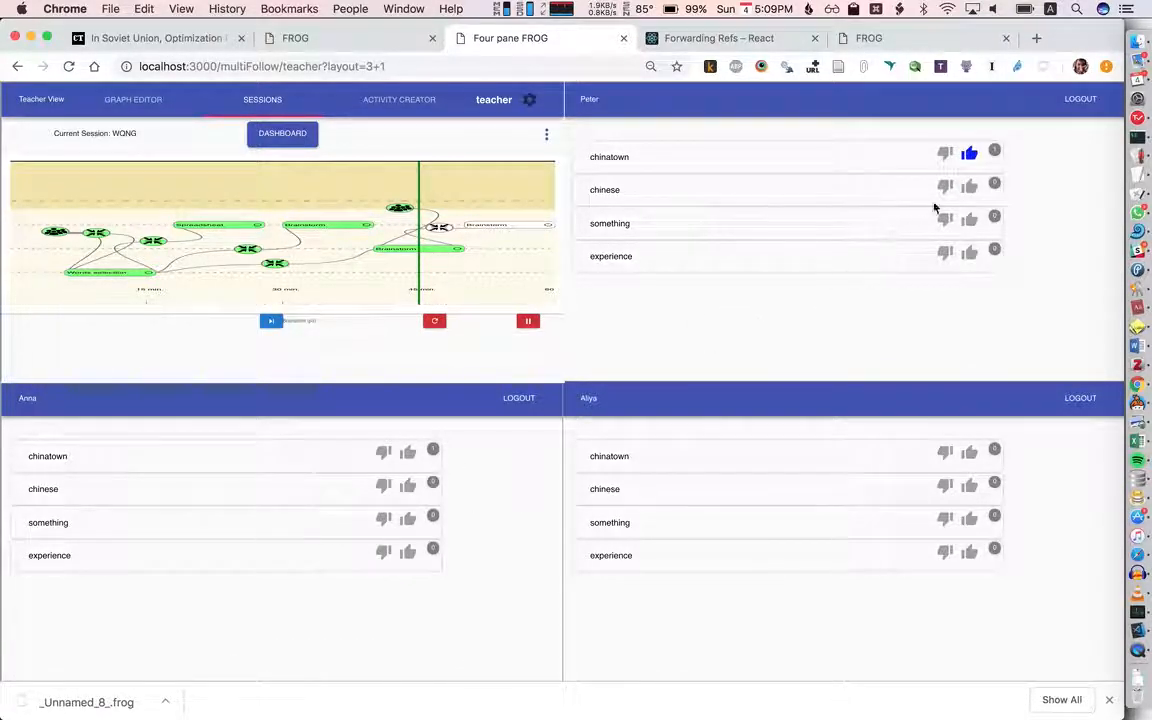
click(408, 453)
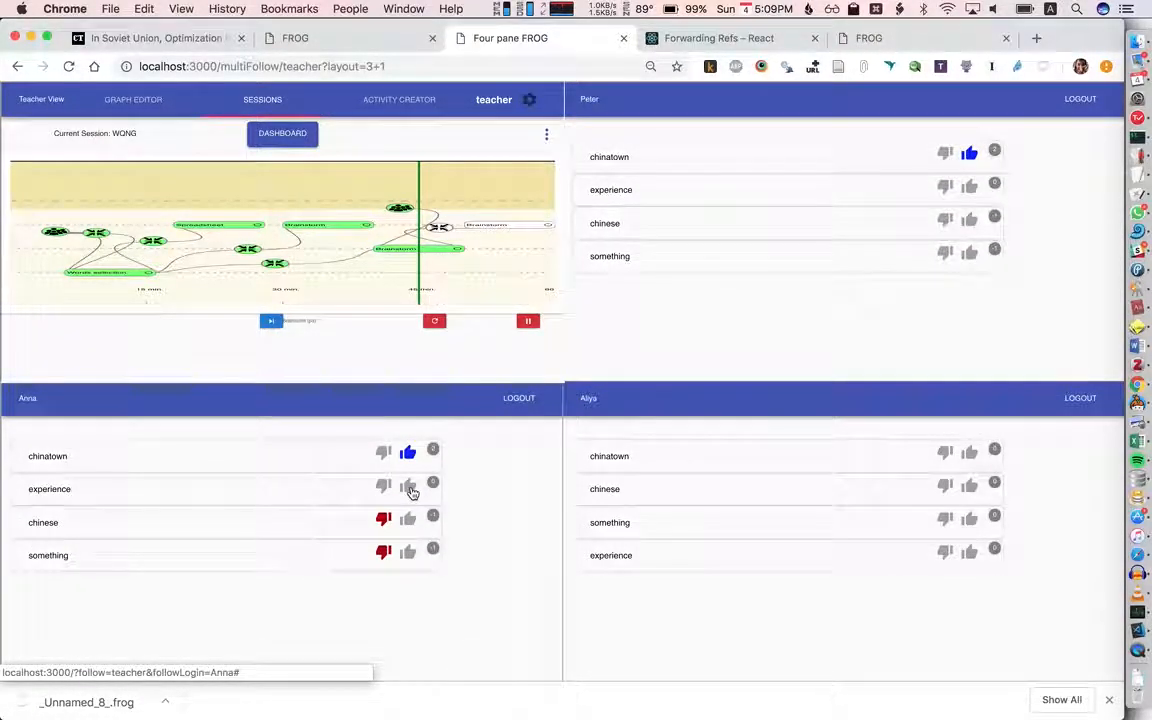
click(408, 485)
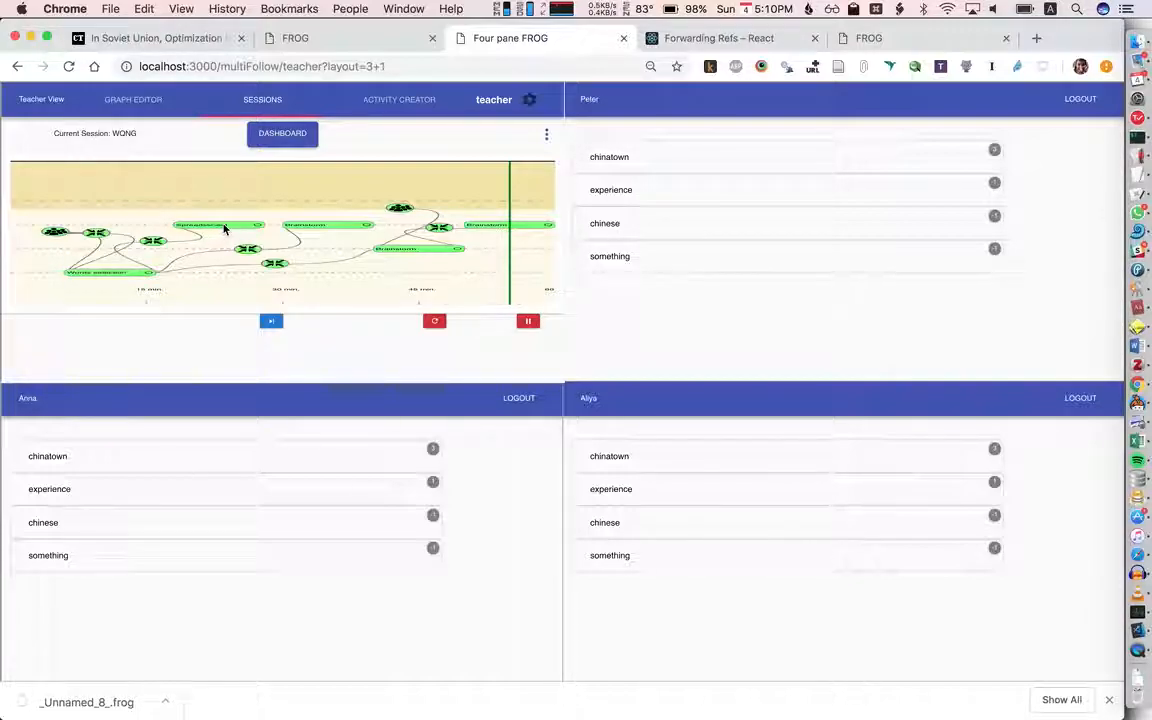
mouse_move(325, 280)
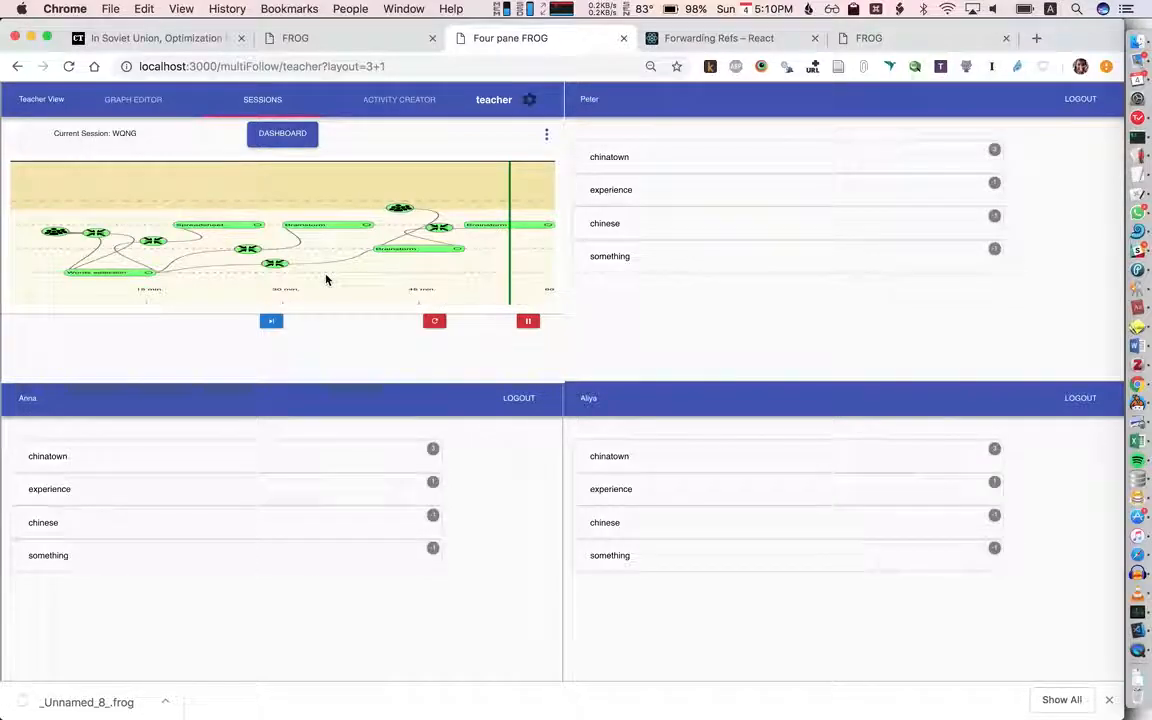